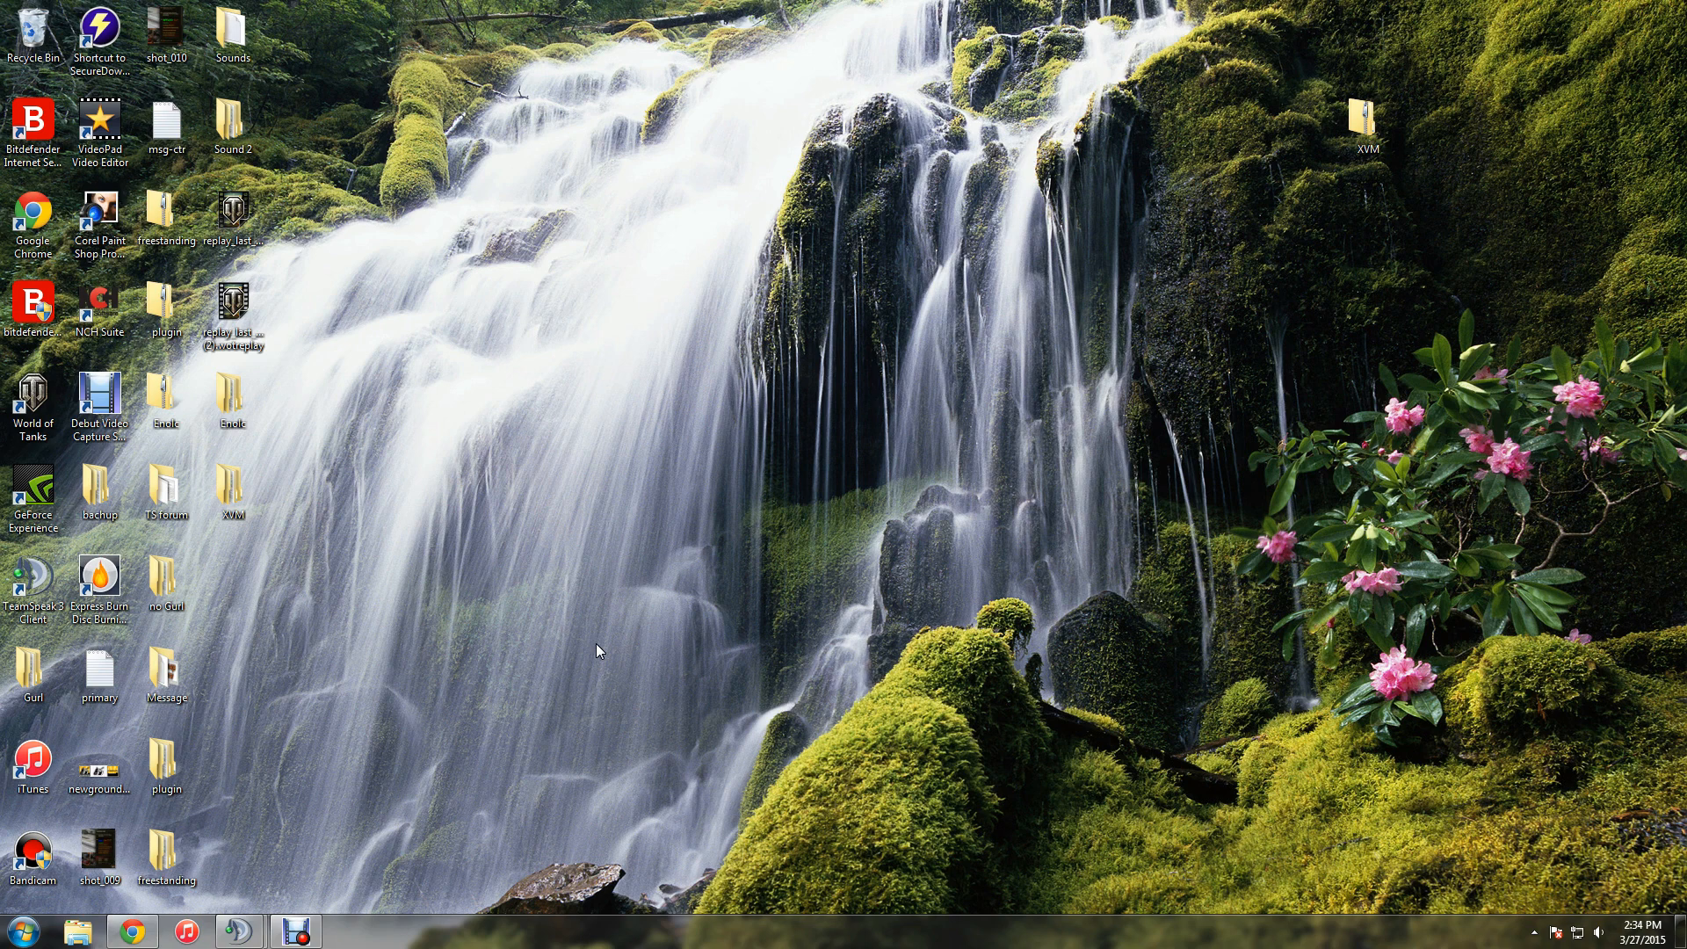
pyautogui.moveTo(279, 825)
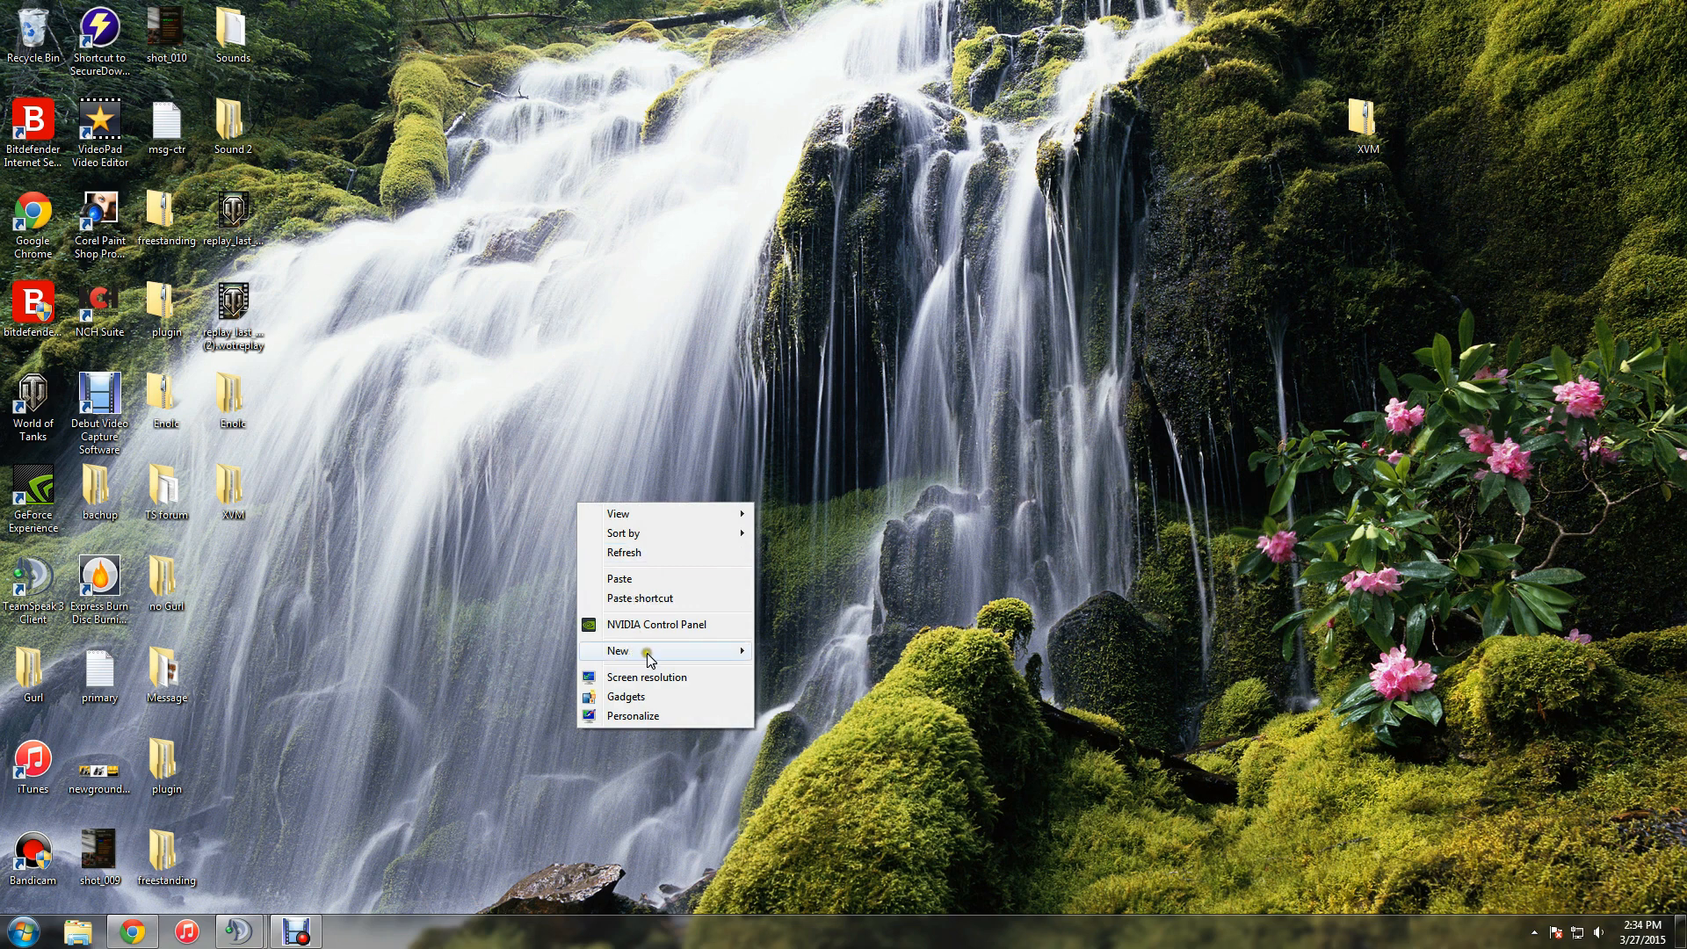
# Create a desktop folder named 'backup' and move it into the desktop icon column
pyautogui.click(618, 651)
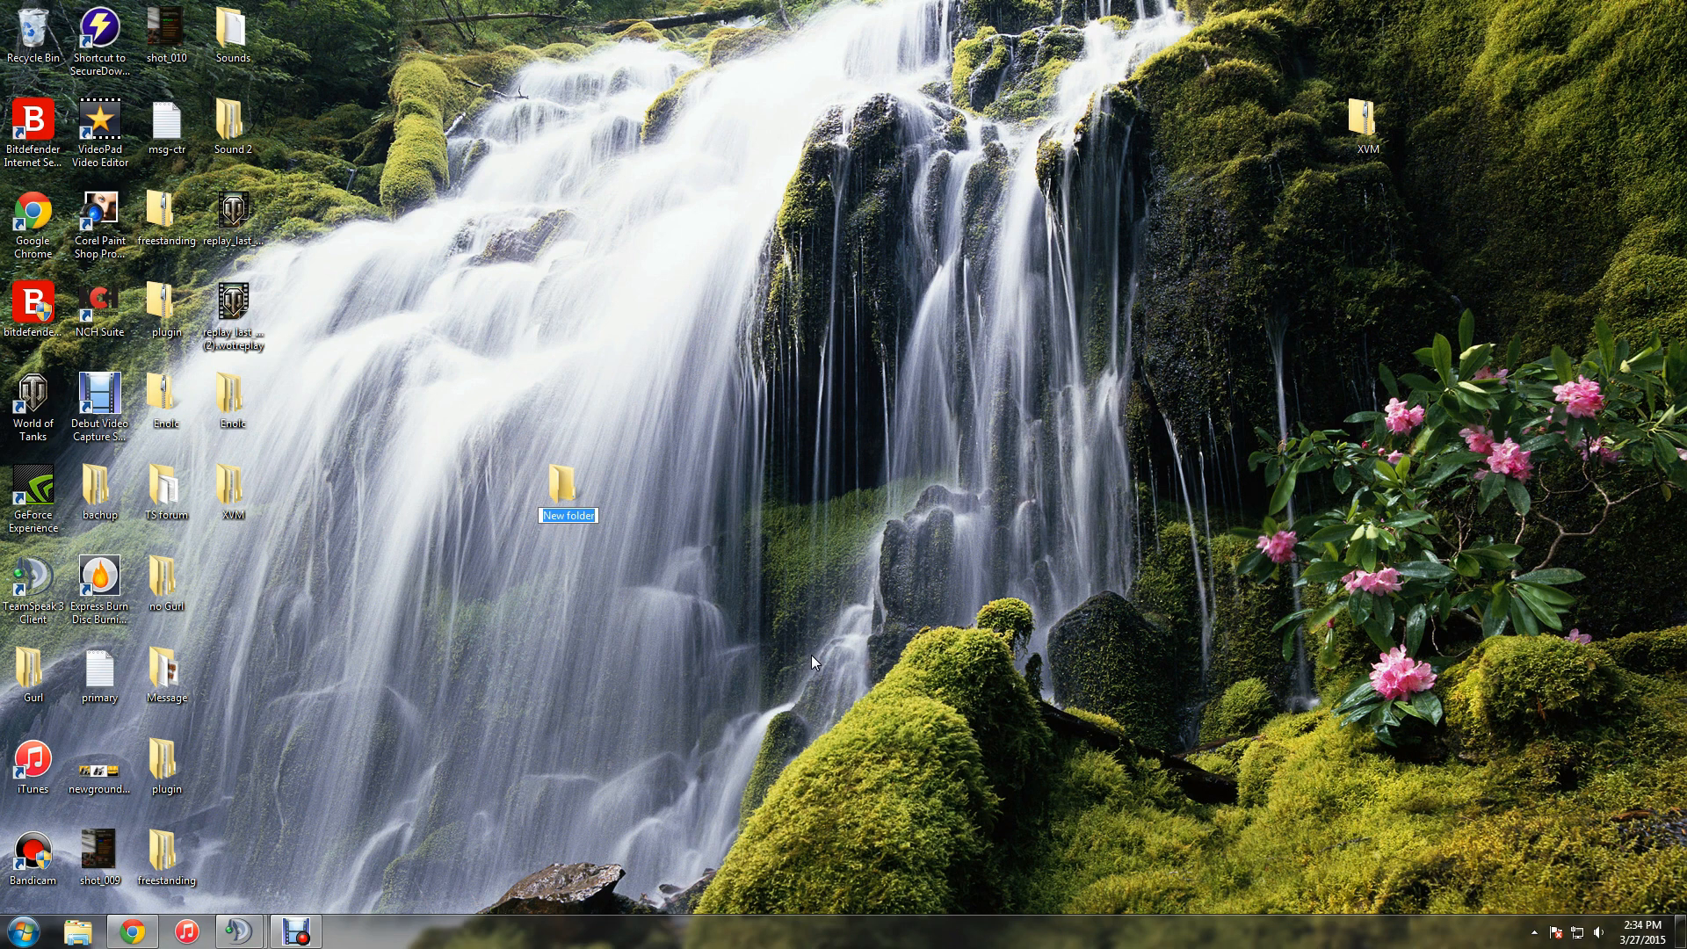
pyautogui.write('backup')
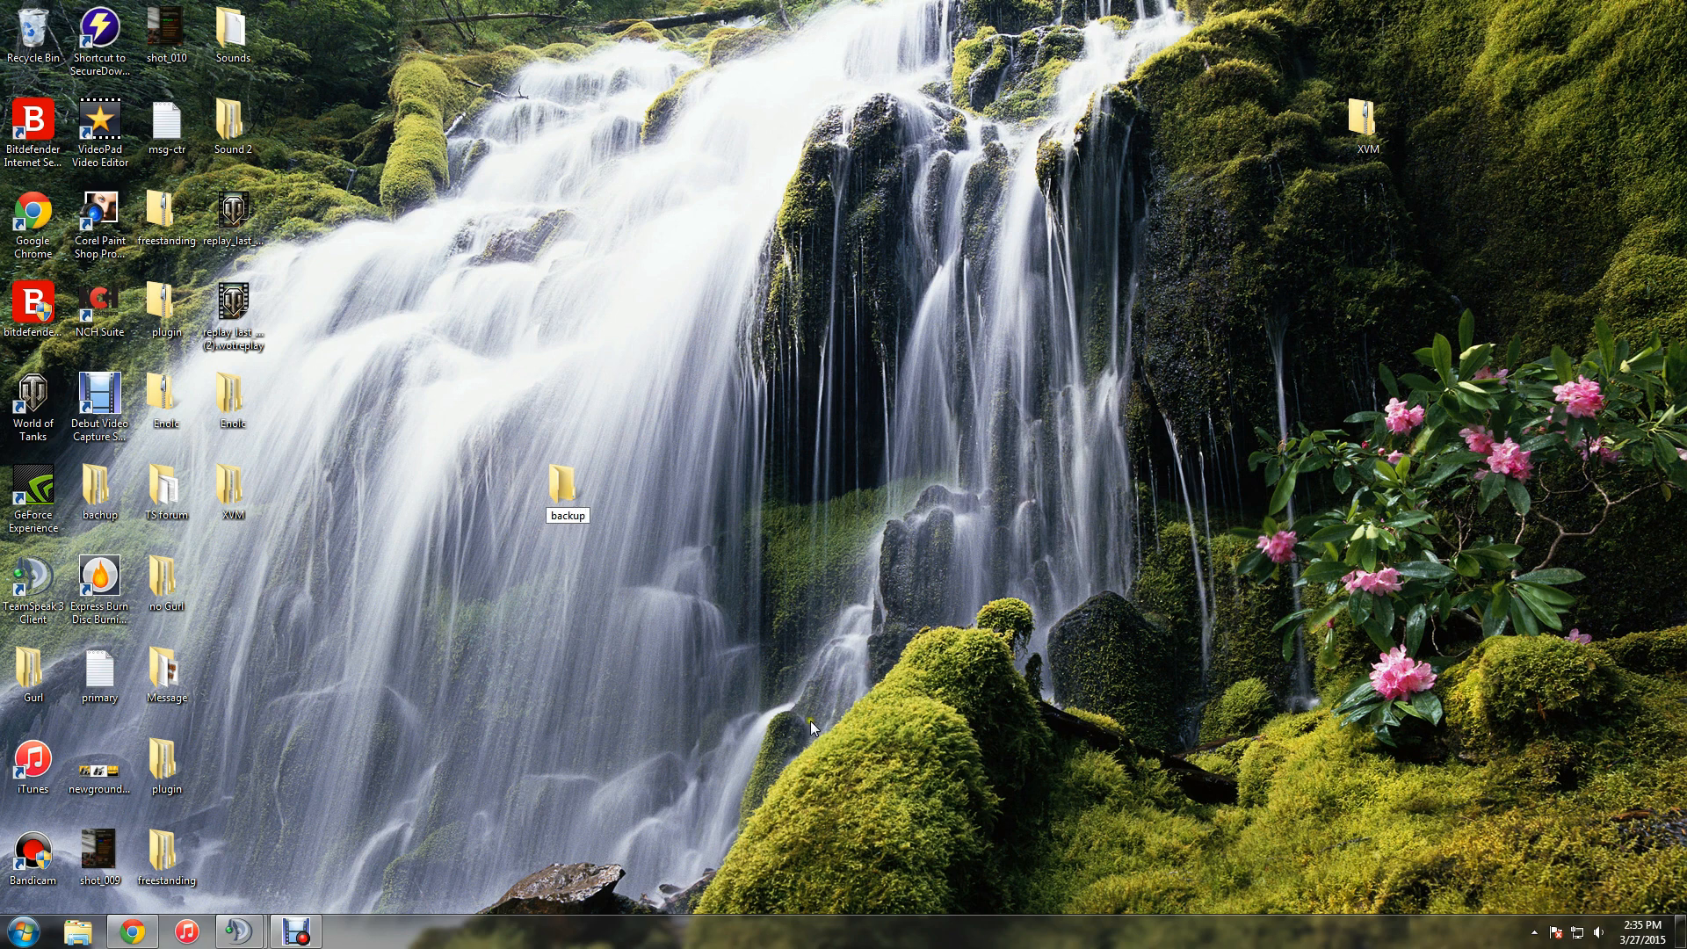
pyautogui.moveTo(567, 489); pyautogui.dragTo(232, 581)
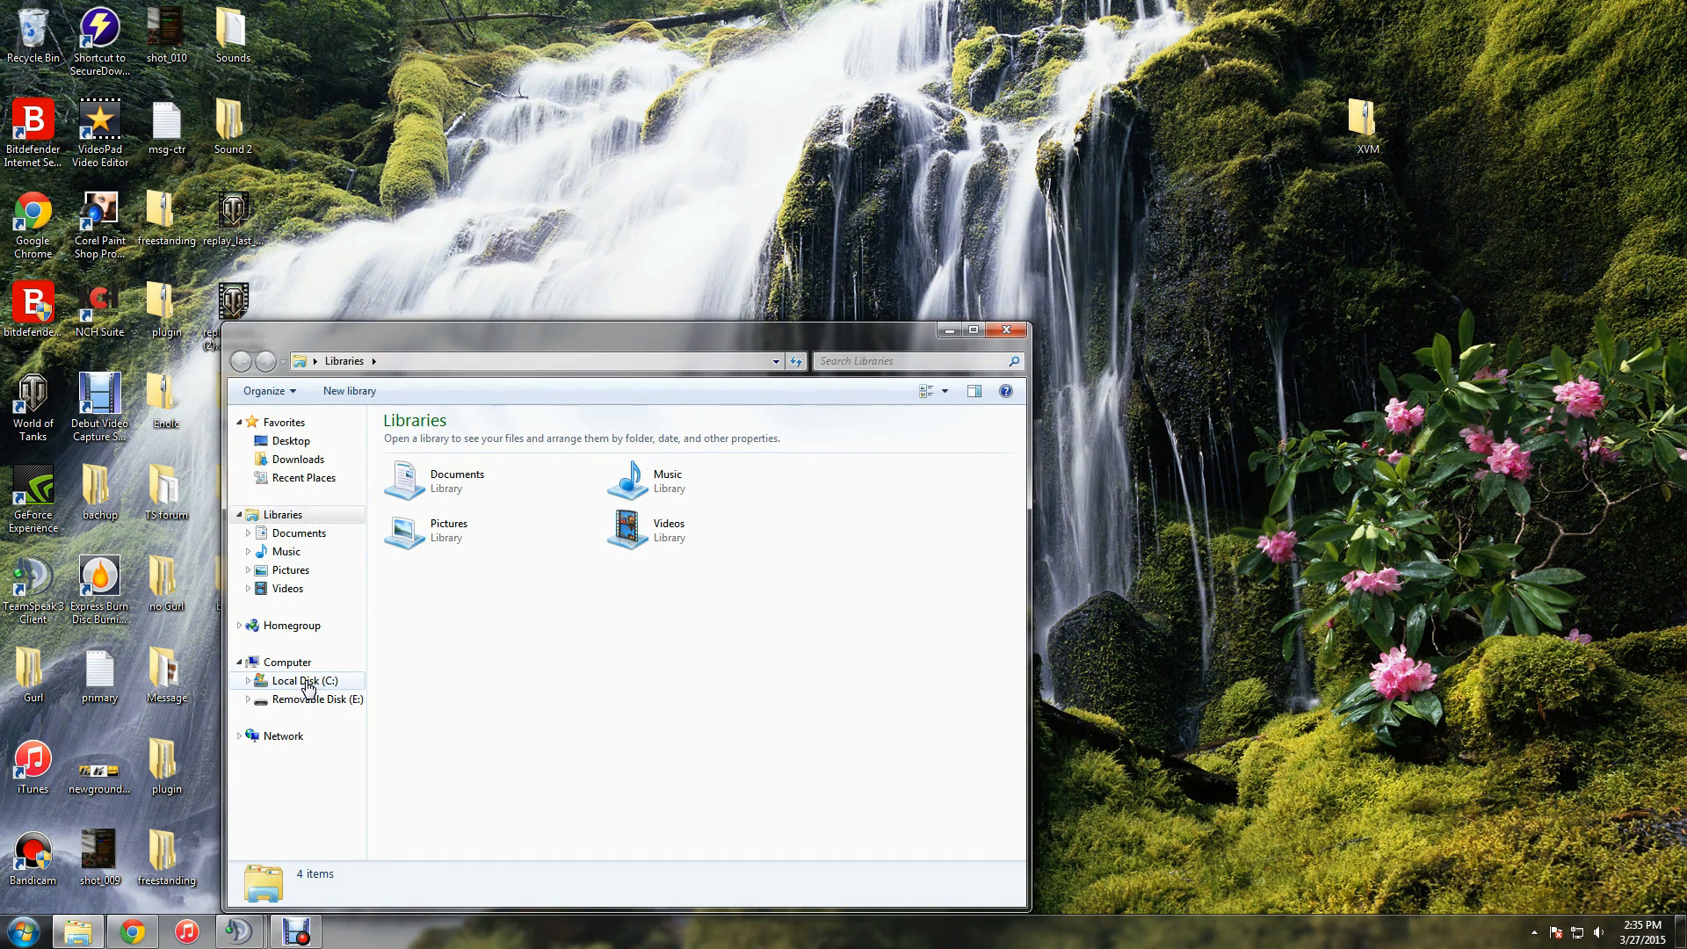
# Browse from Local Disk (C:) through Games into the World_of_Tanks folder
pyautogui.click(303, 680)
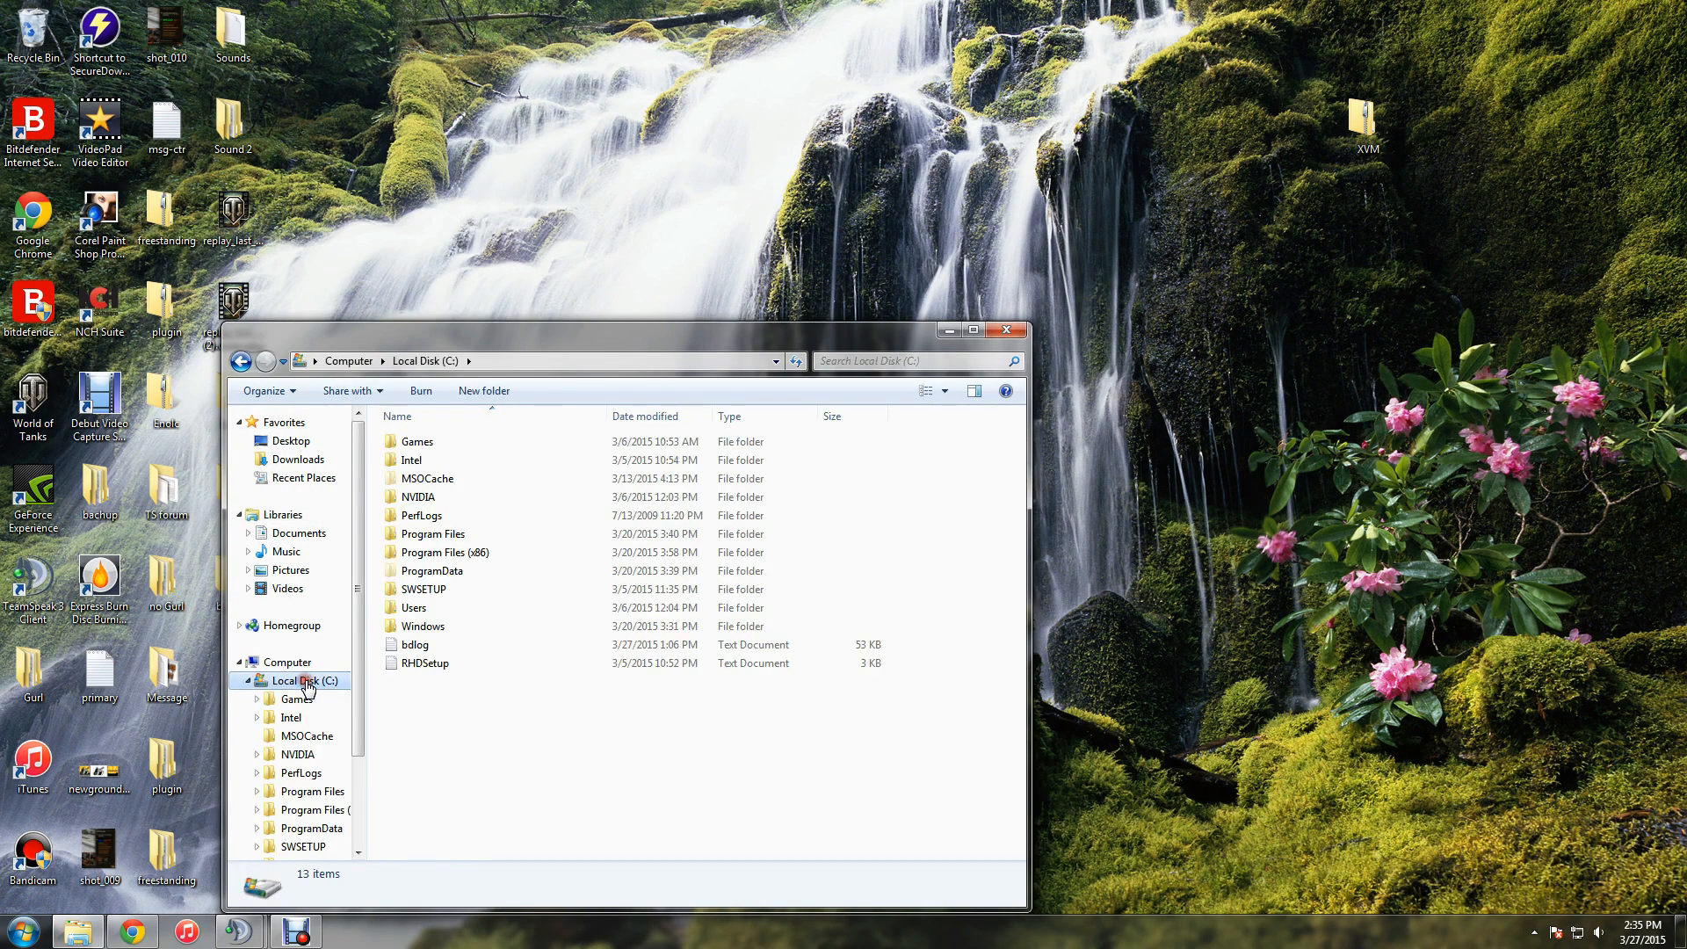
pyautogui.moveTo(430, 441)
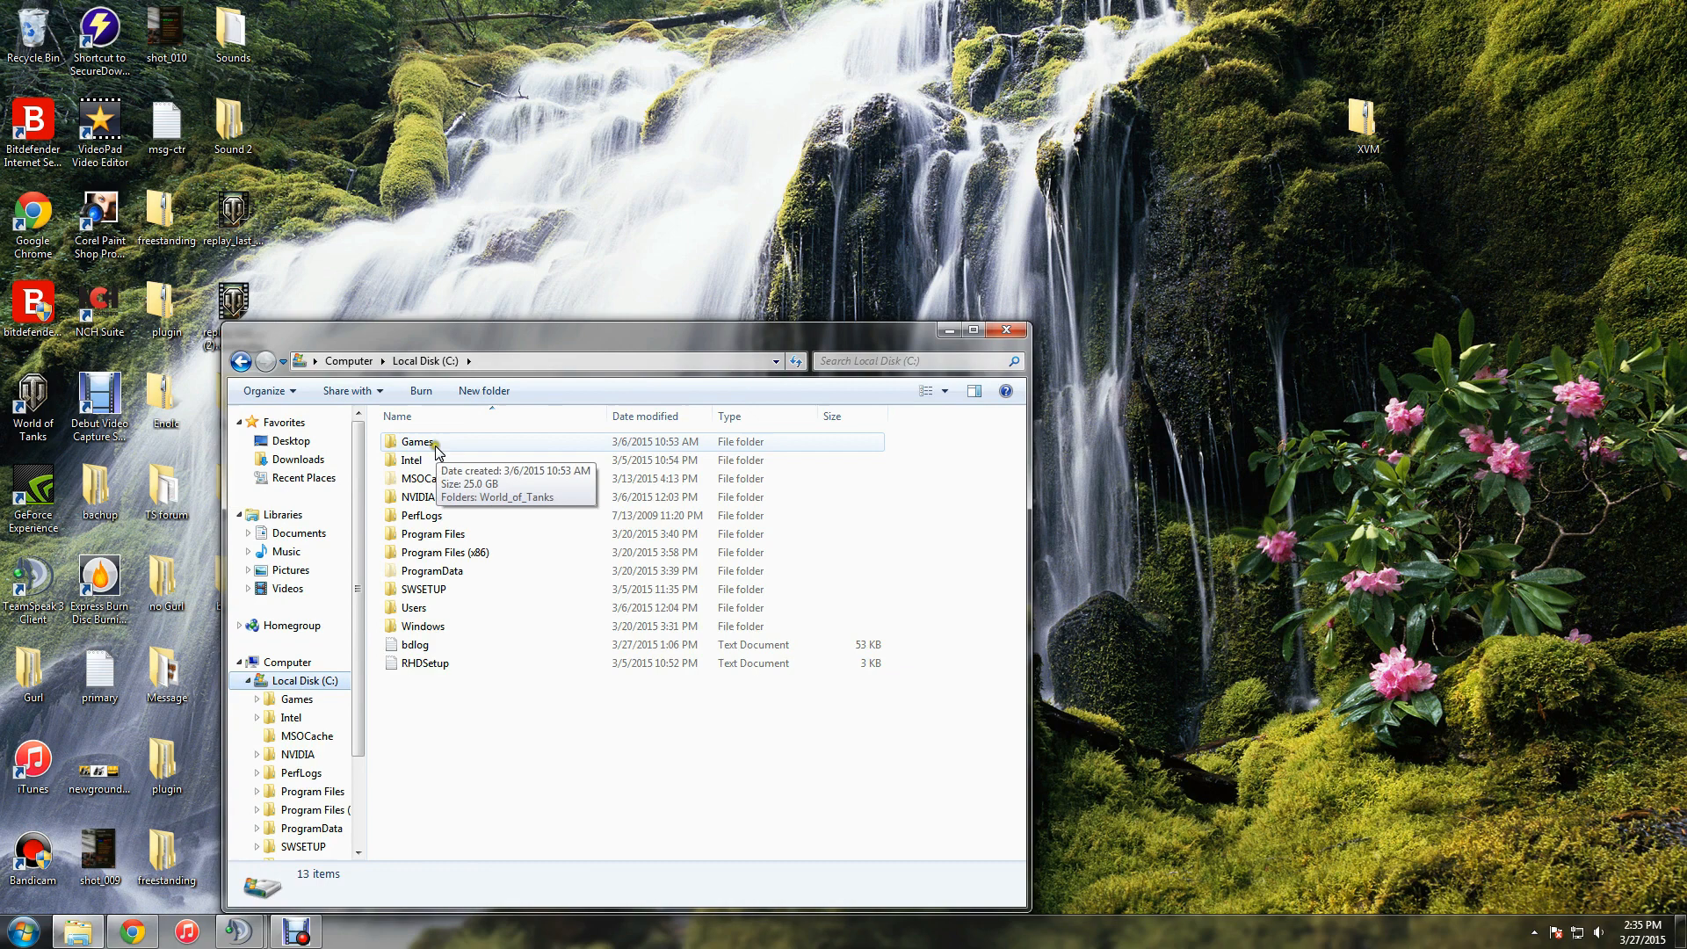
pyautogui.moveTo(456, 447)
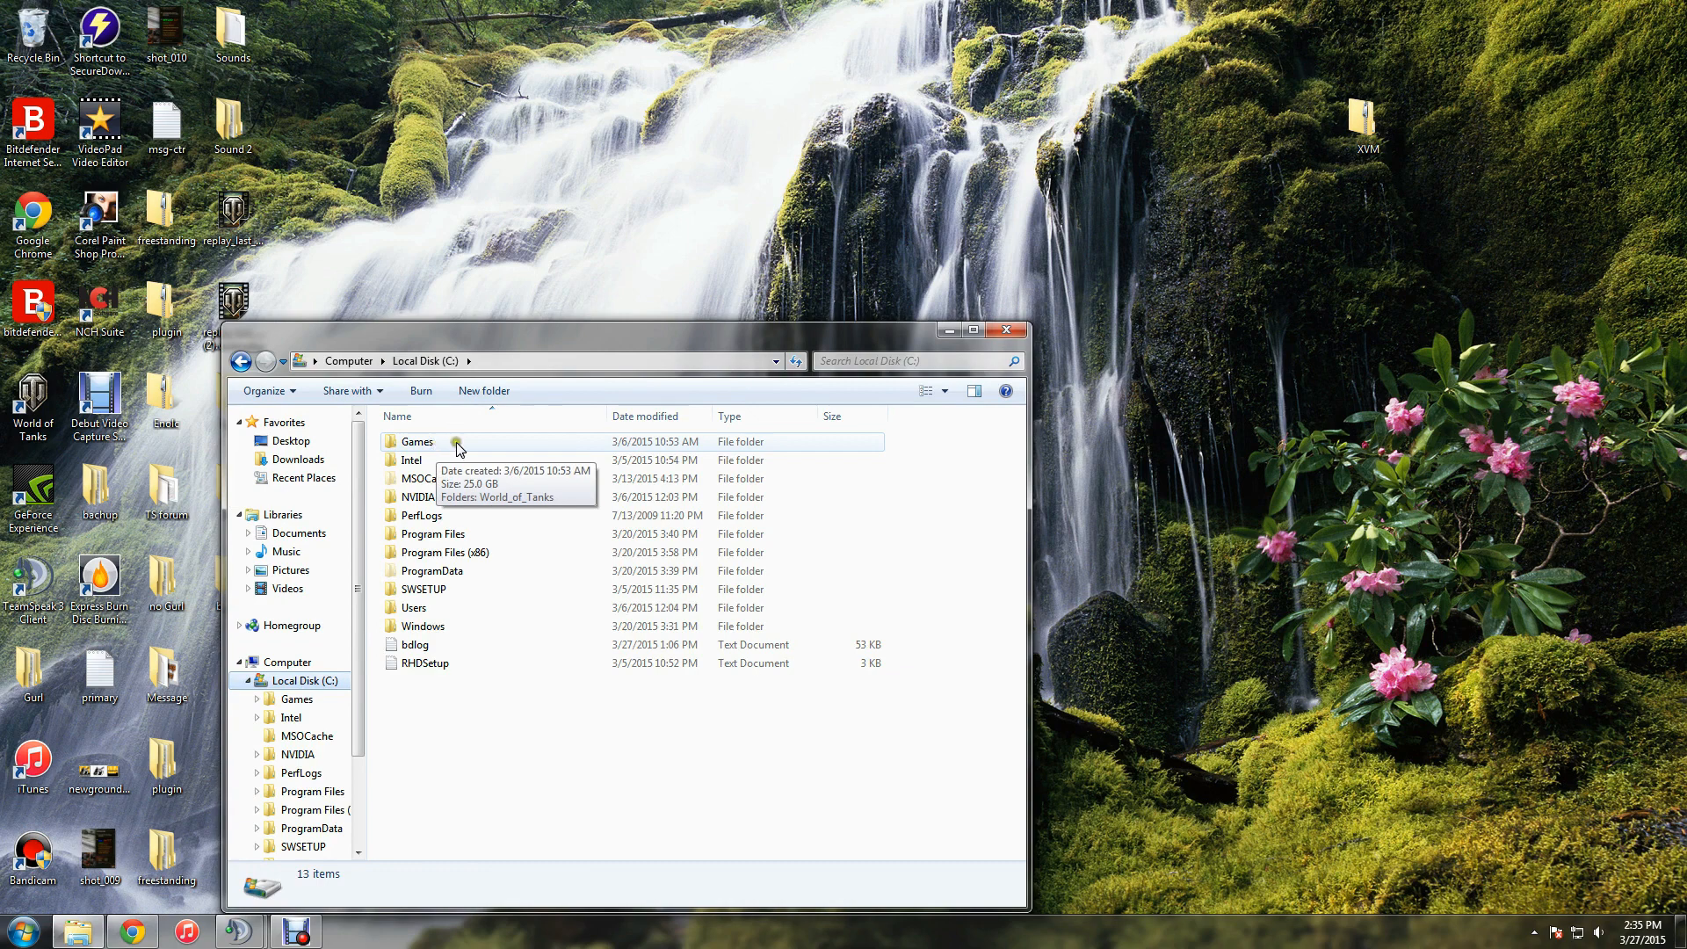
pyautogui.doubleClick(418, 441)
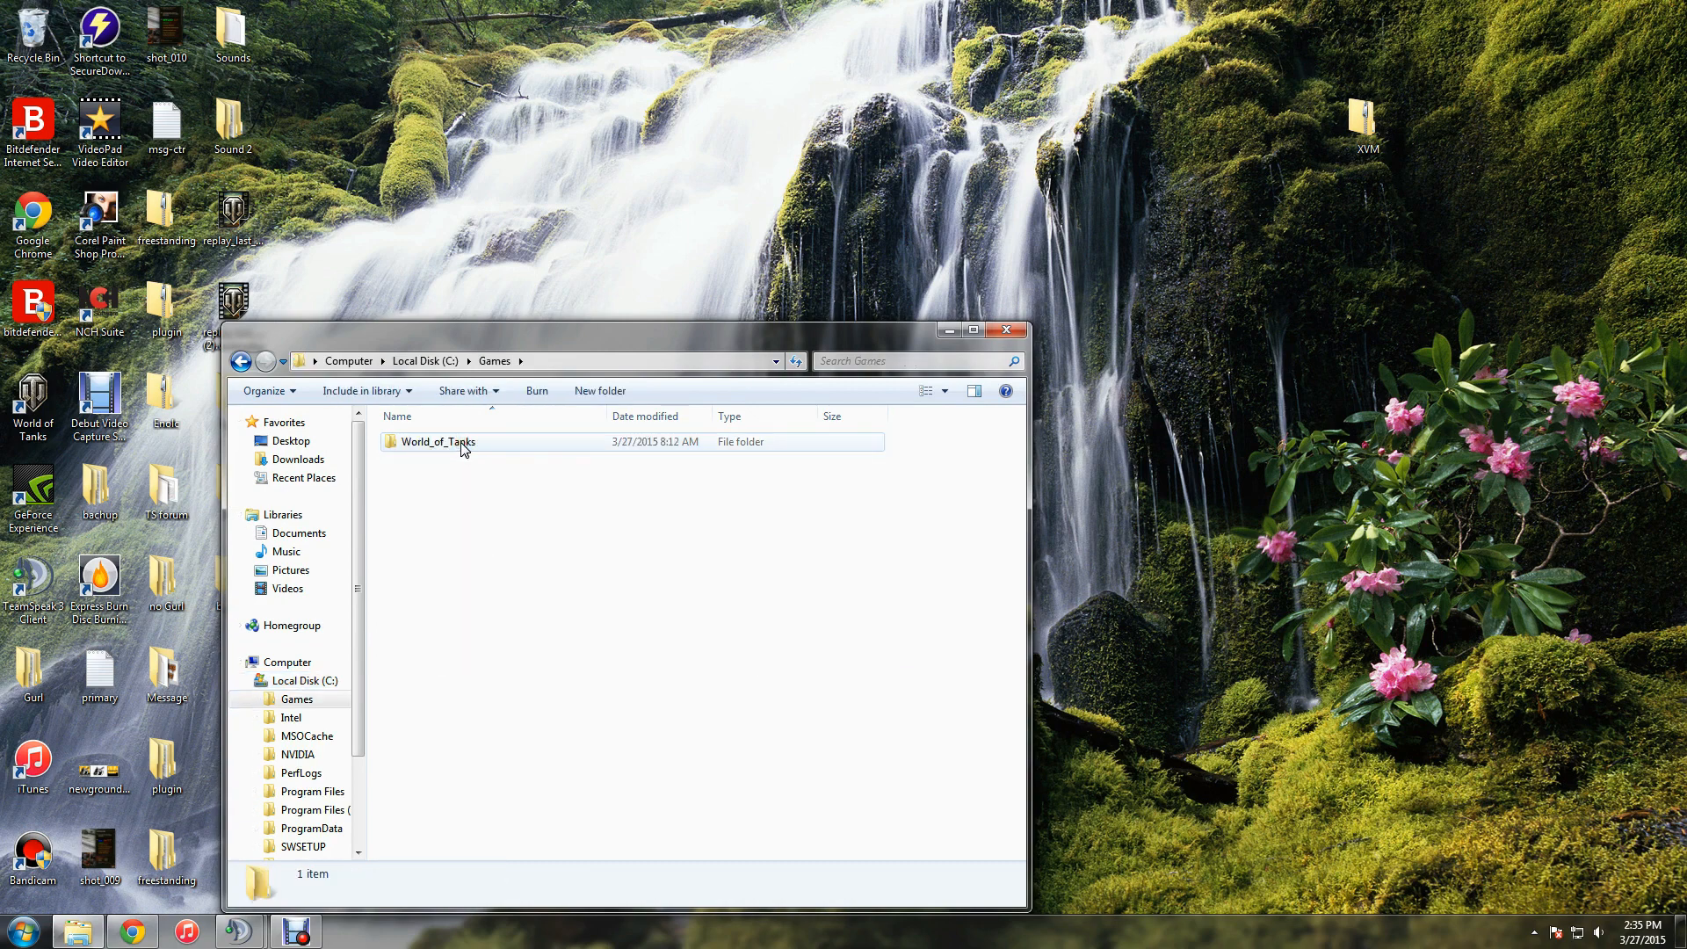
pyautogui.doubleClick(436, 441)
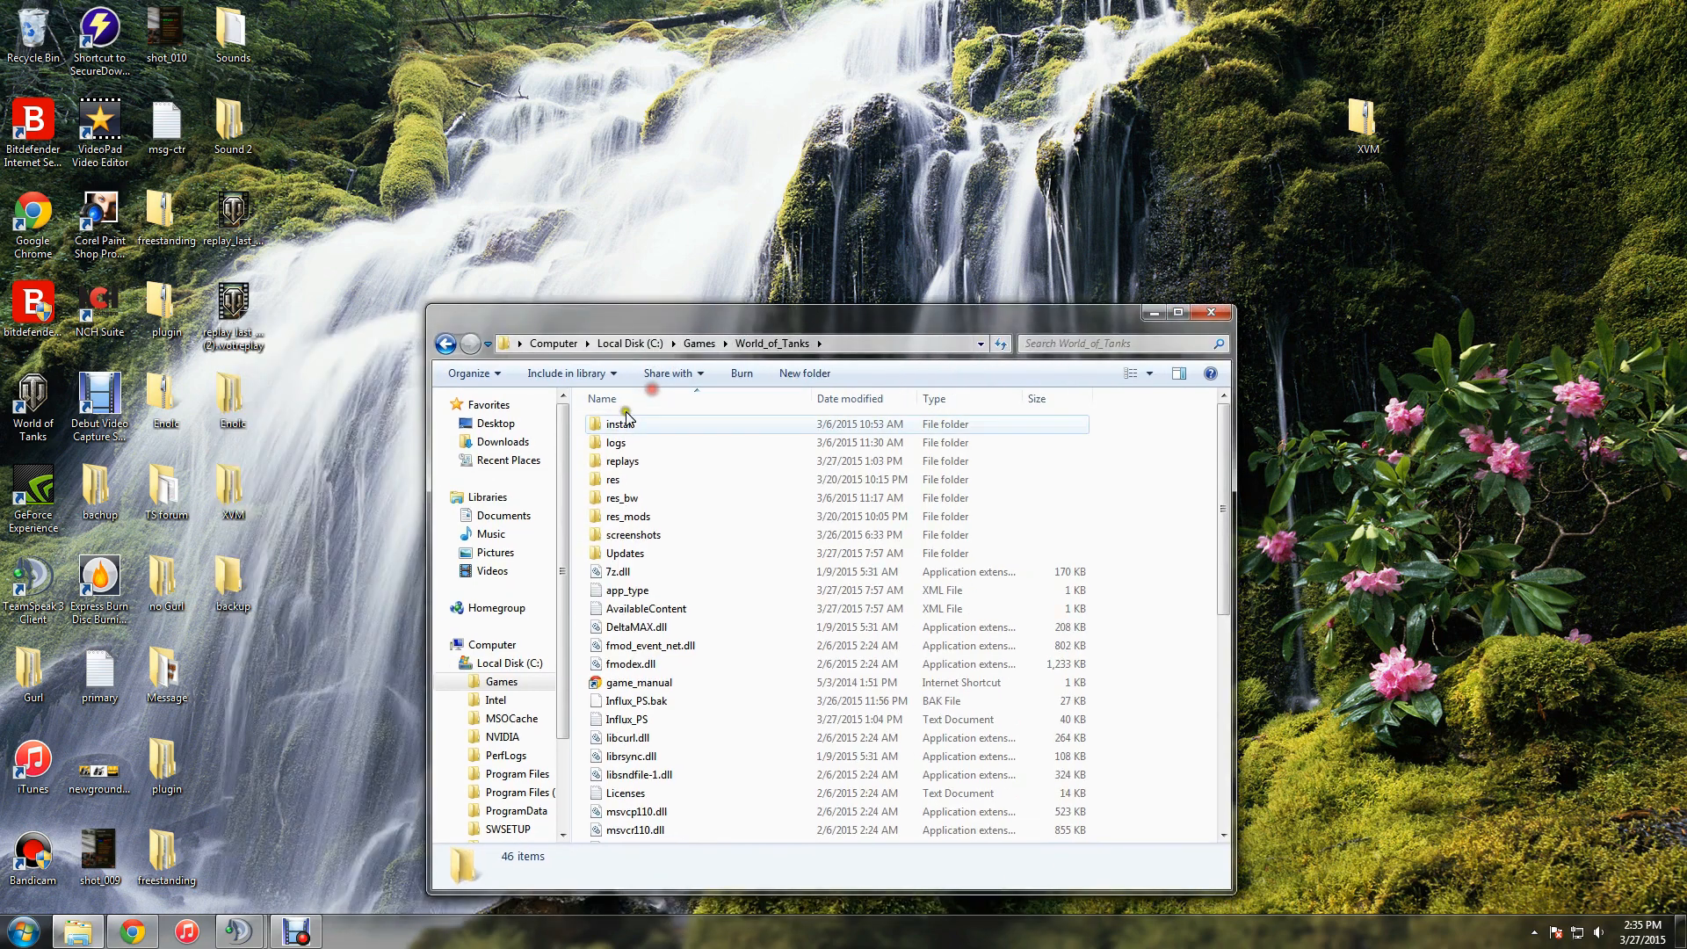
pyautogui.moveTo(624, 516)
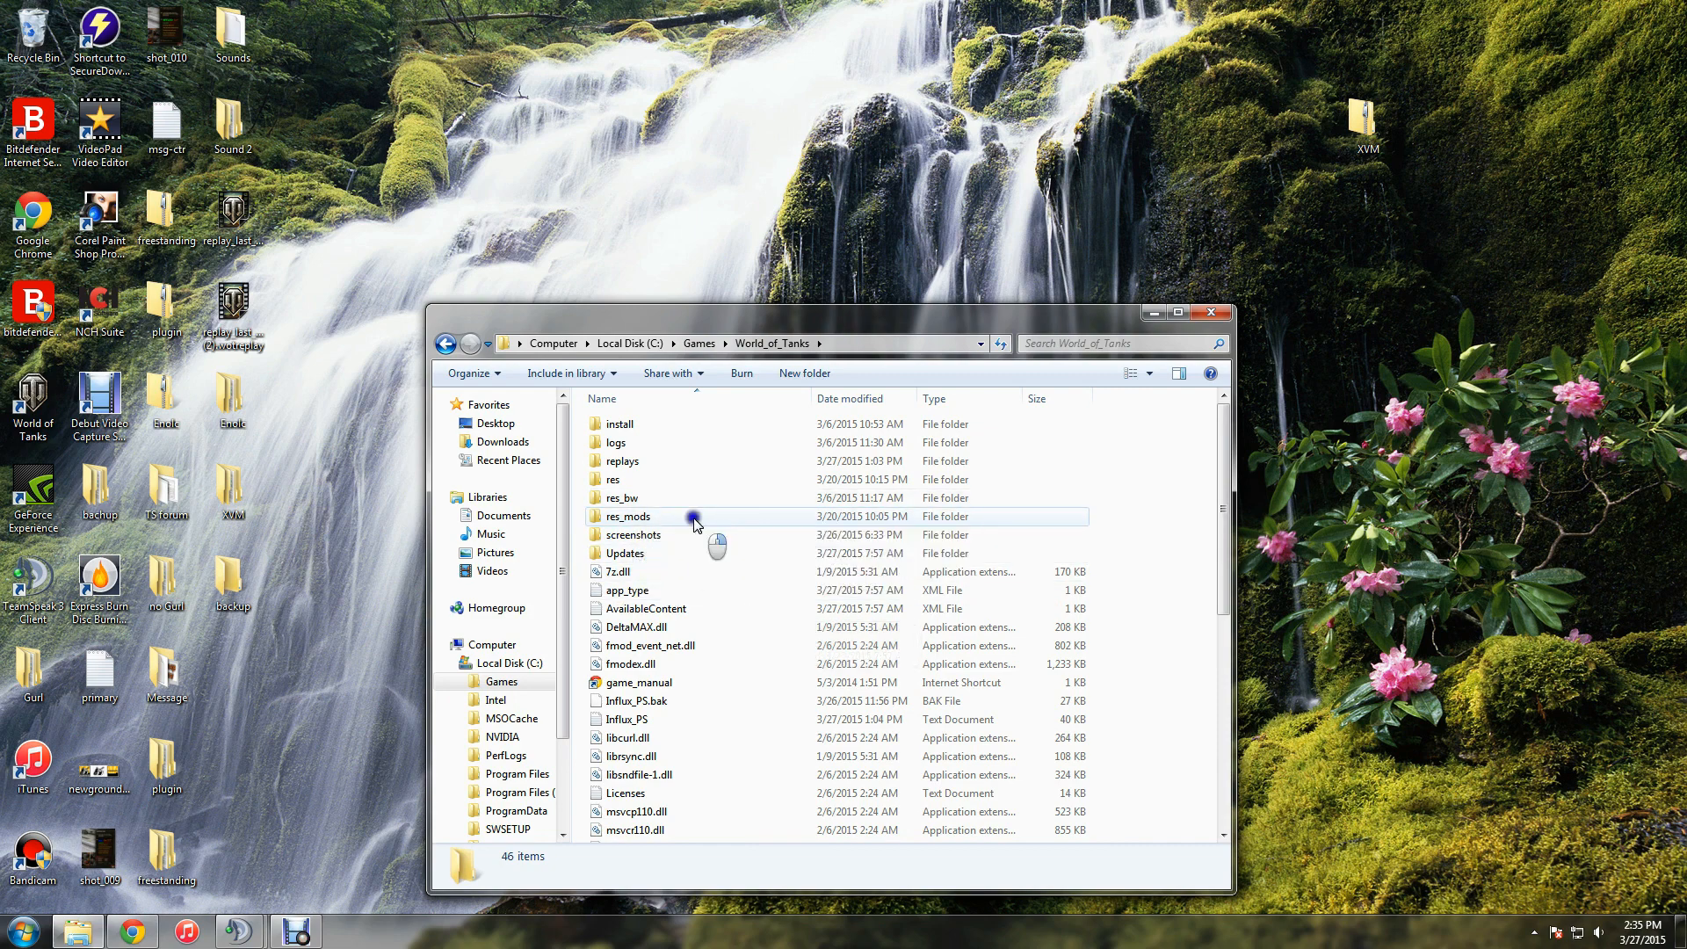
# Copy World_of_Tanks' res_mods folder into the desktop backup folder and check it
pyautogui.rightClick(694, 517)
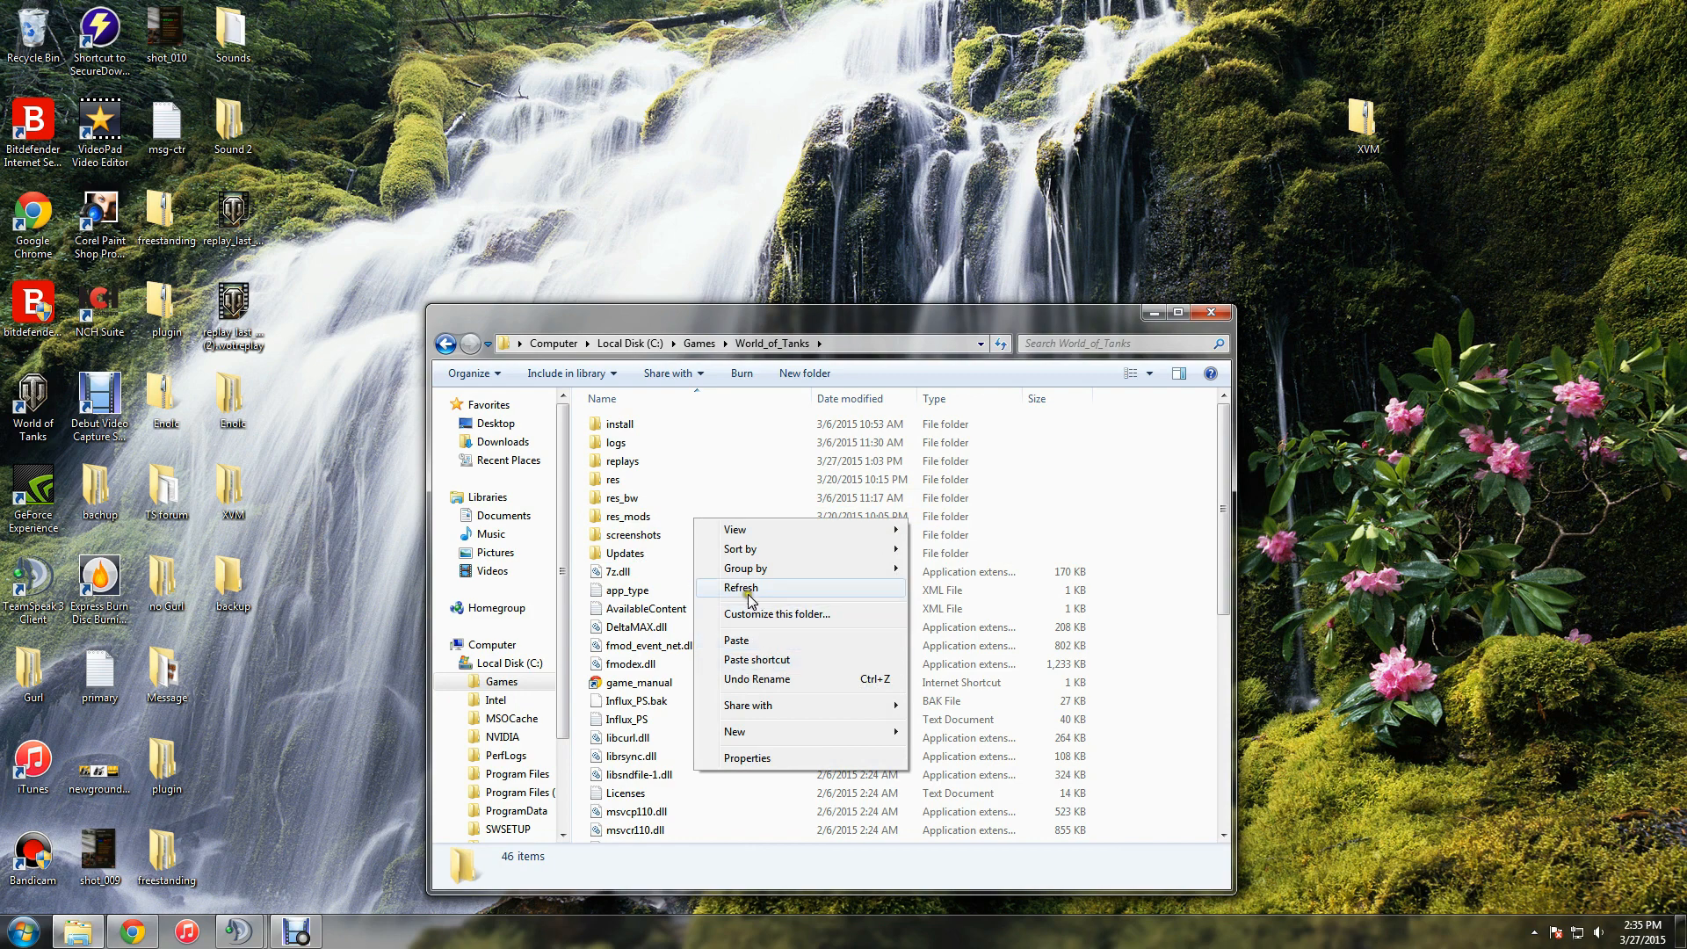
pyautogui.rightClick(622, 516)
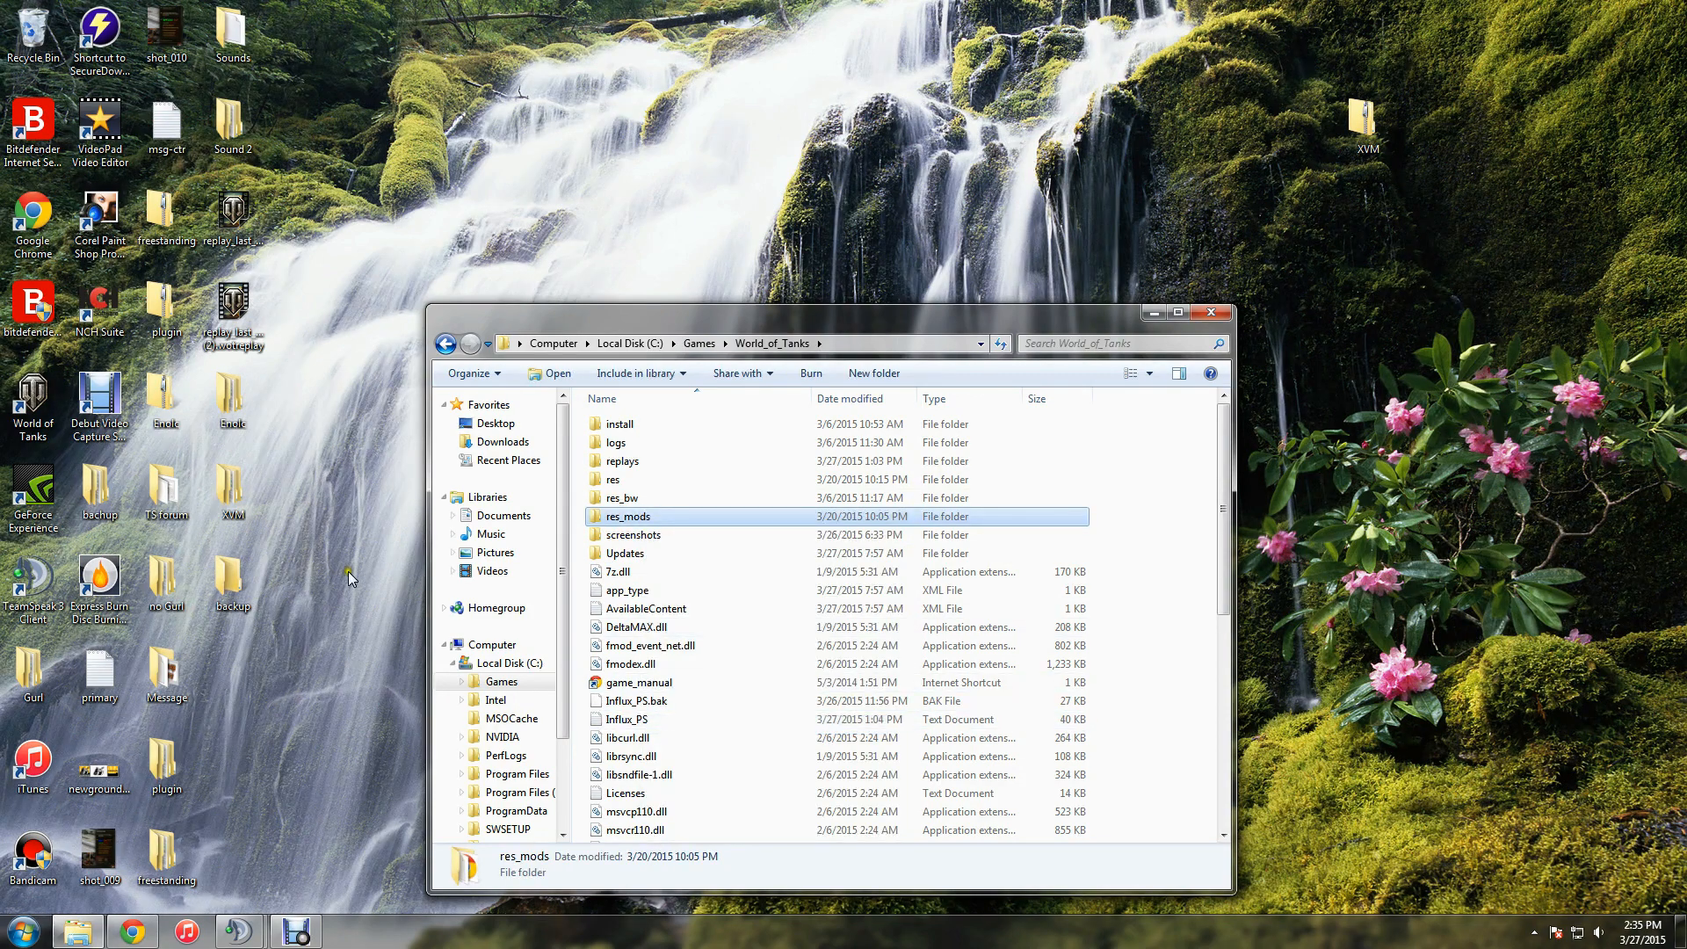
pyautogui.rightClick(753, 247)
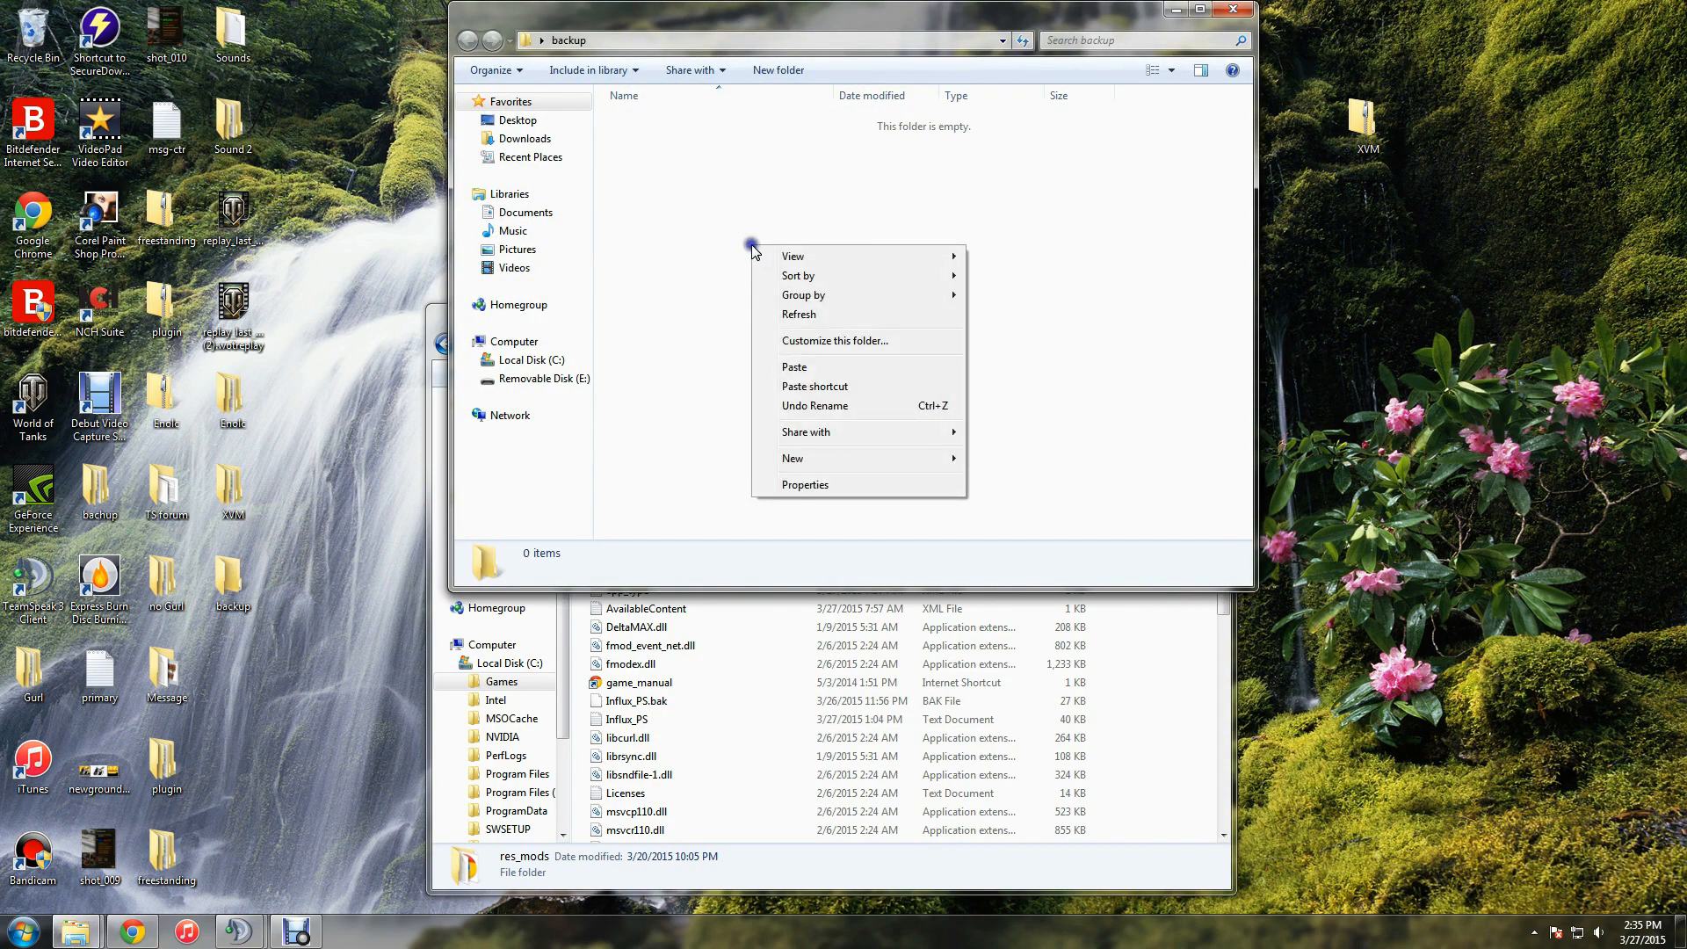
pyautogui.click(796, 422)
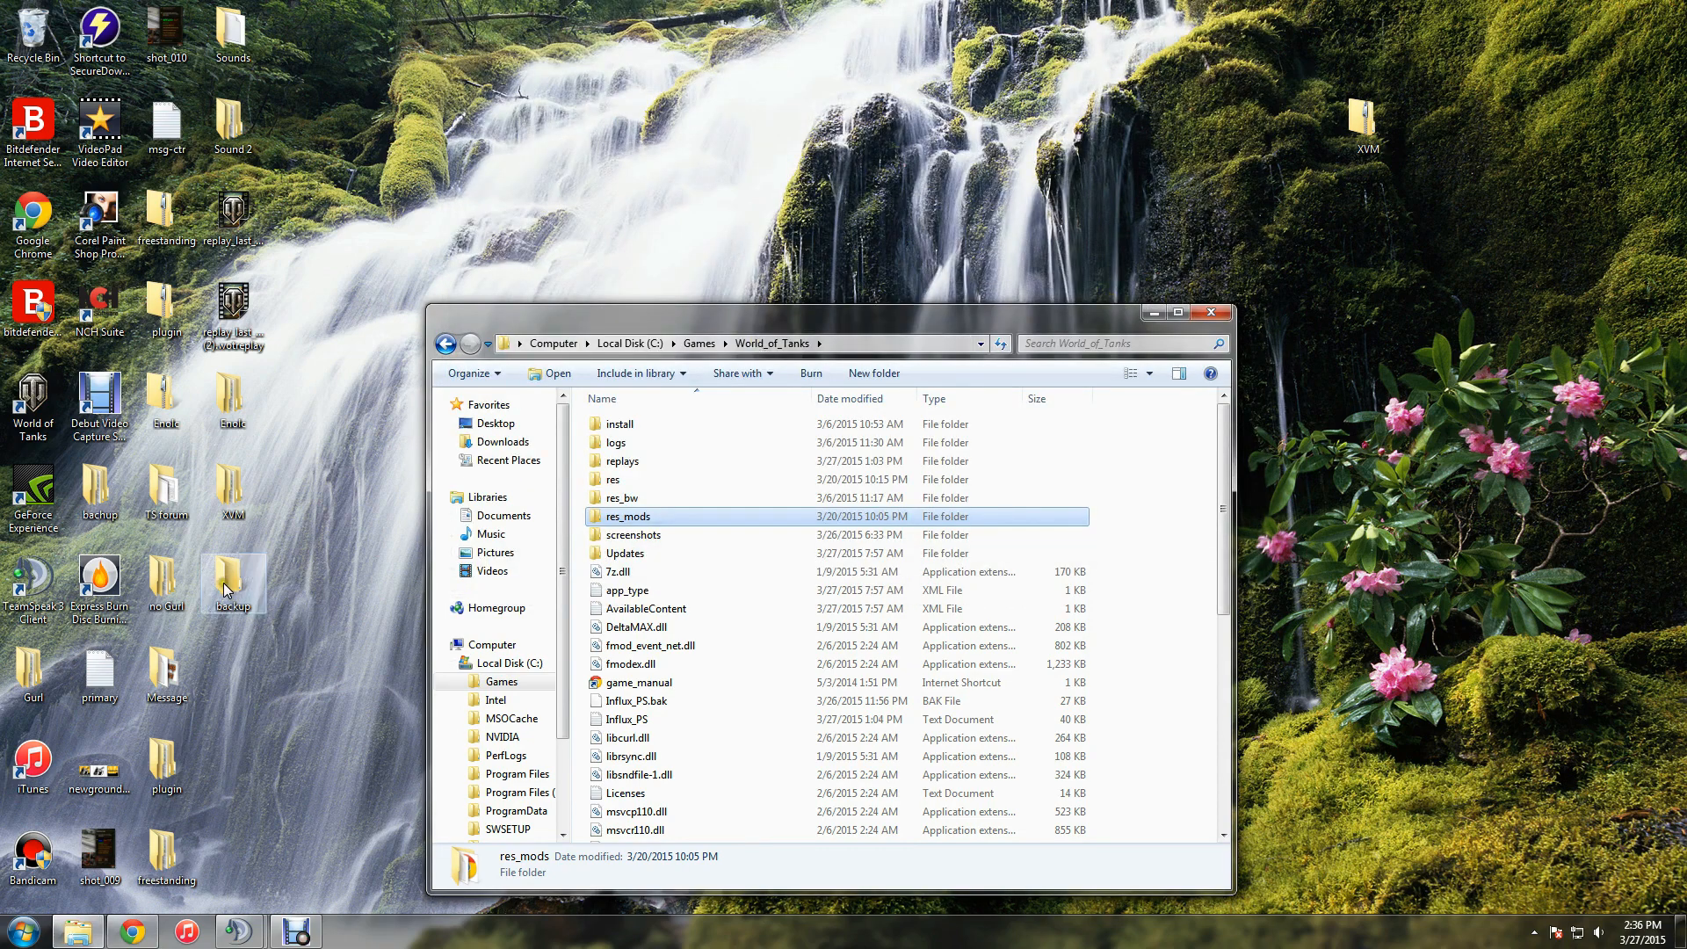
pyautogui.doubleClick(232, 580)
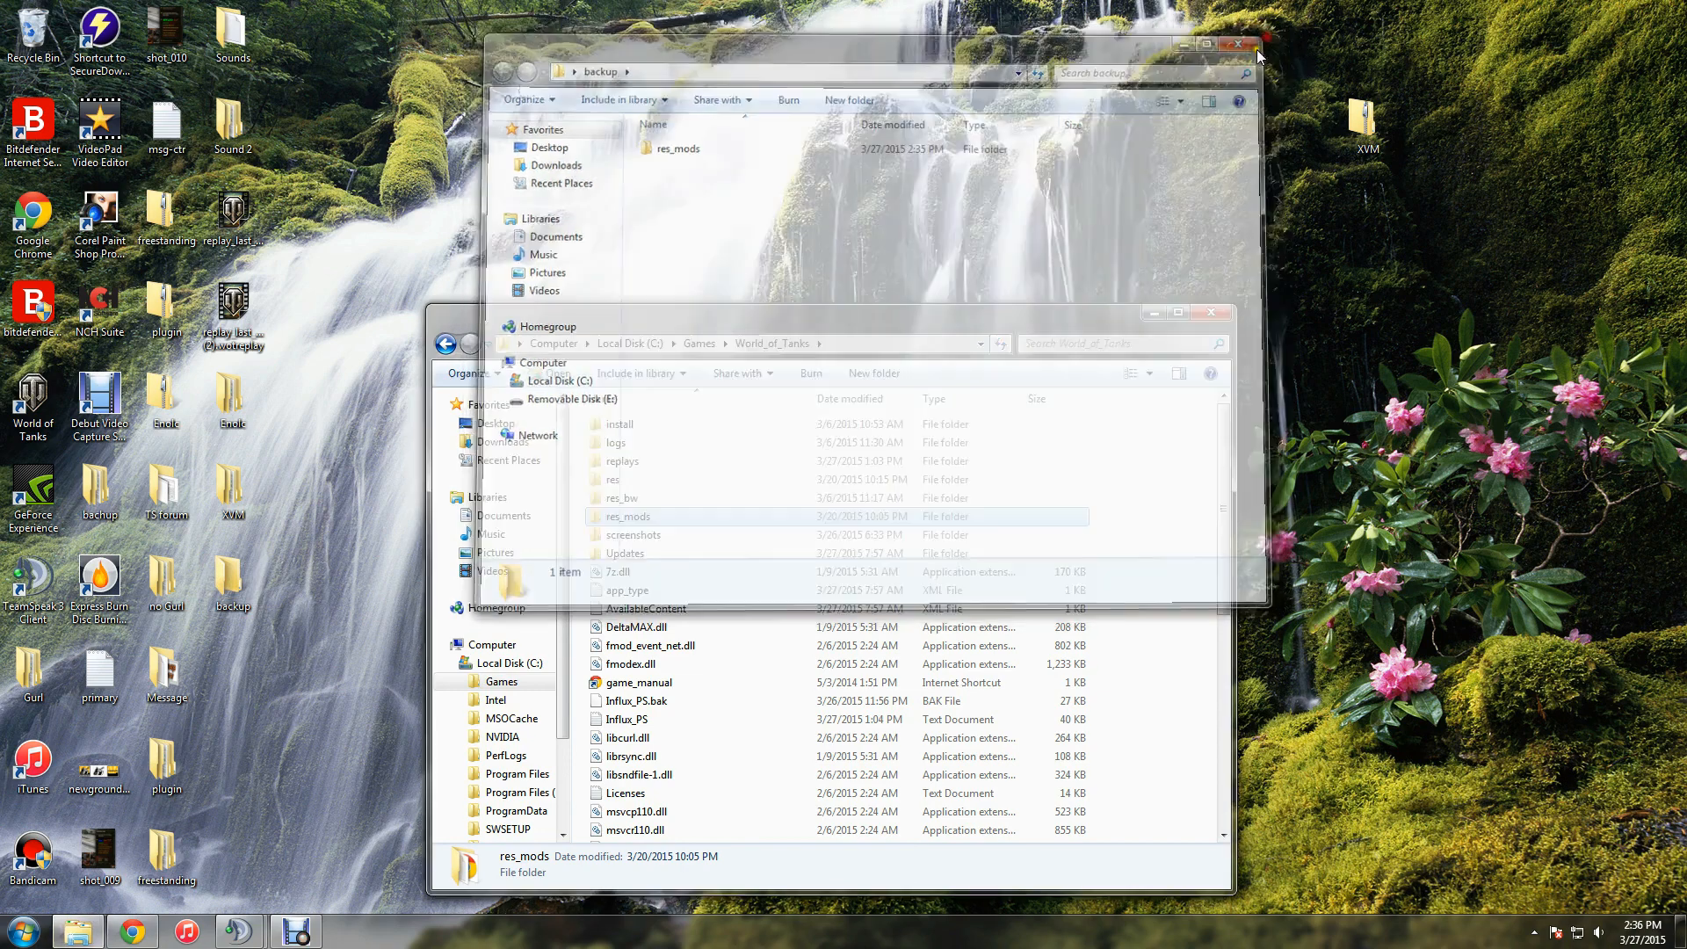
# Close the backup folder and start extracting the XVM archive to a desktop XVM folder
pyautogui.click(1235, 45)
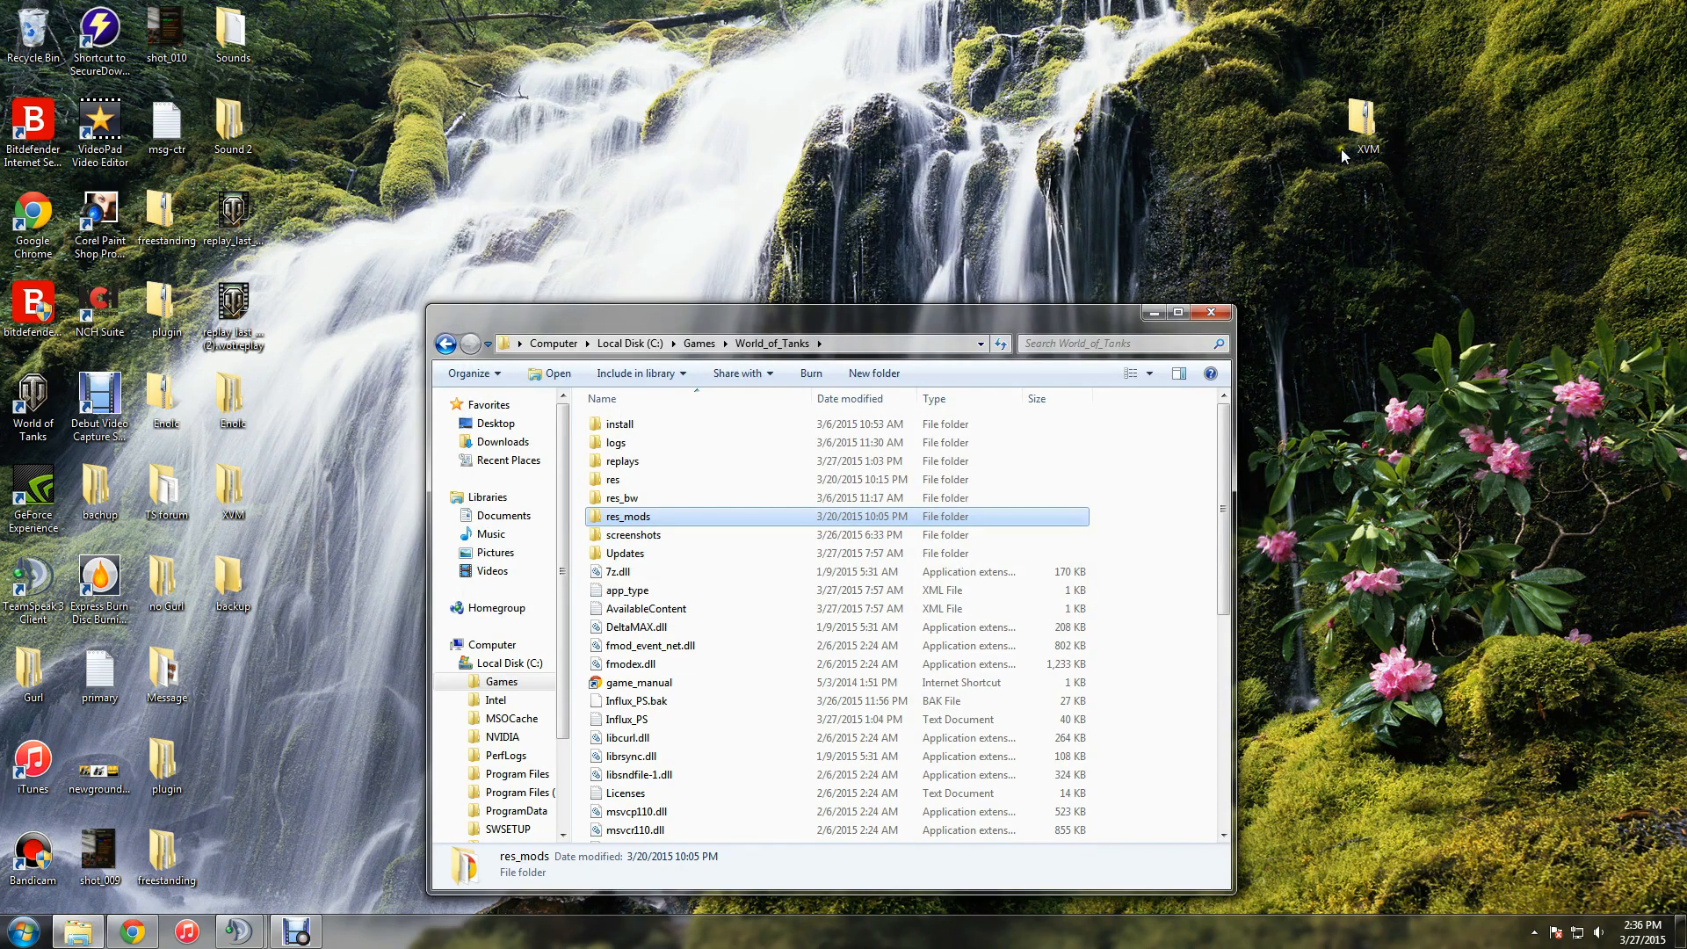
pyautogui.click(1368, 121)
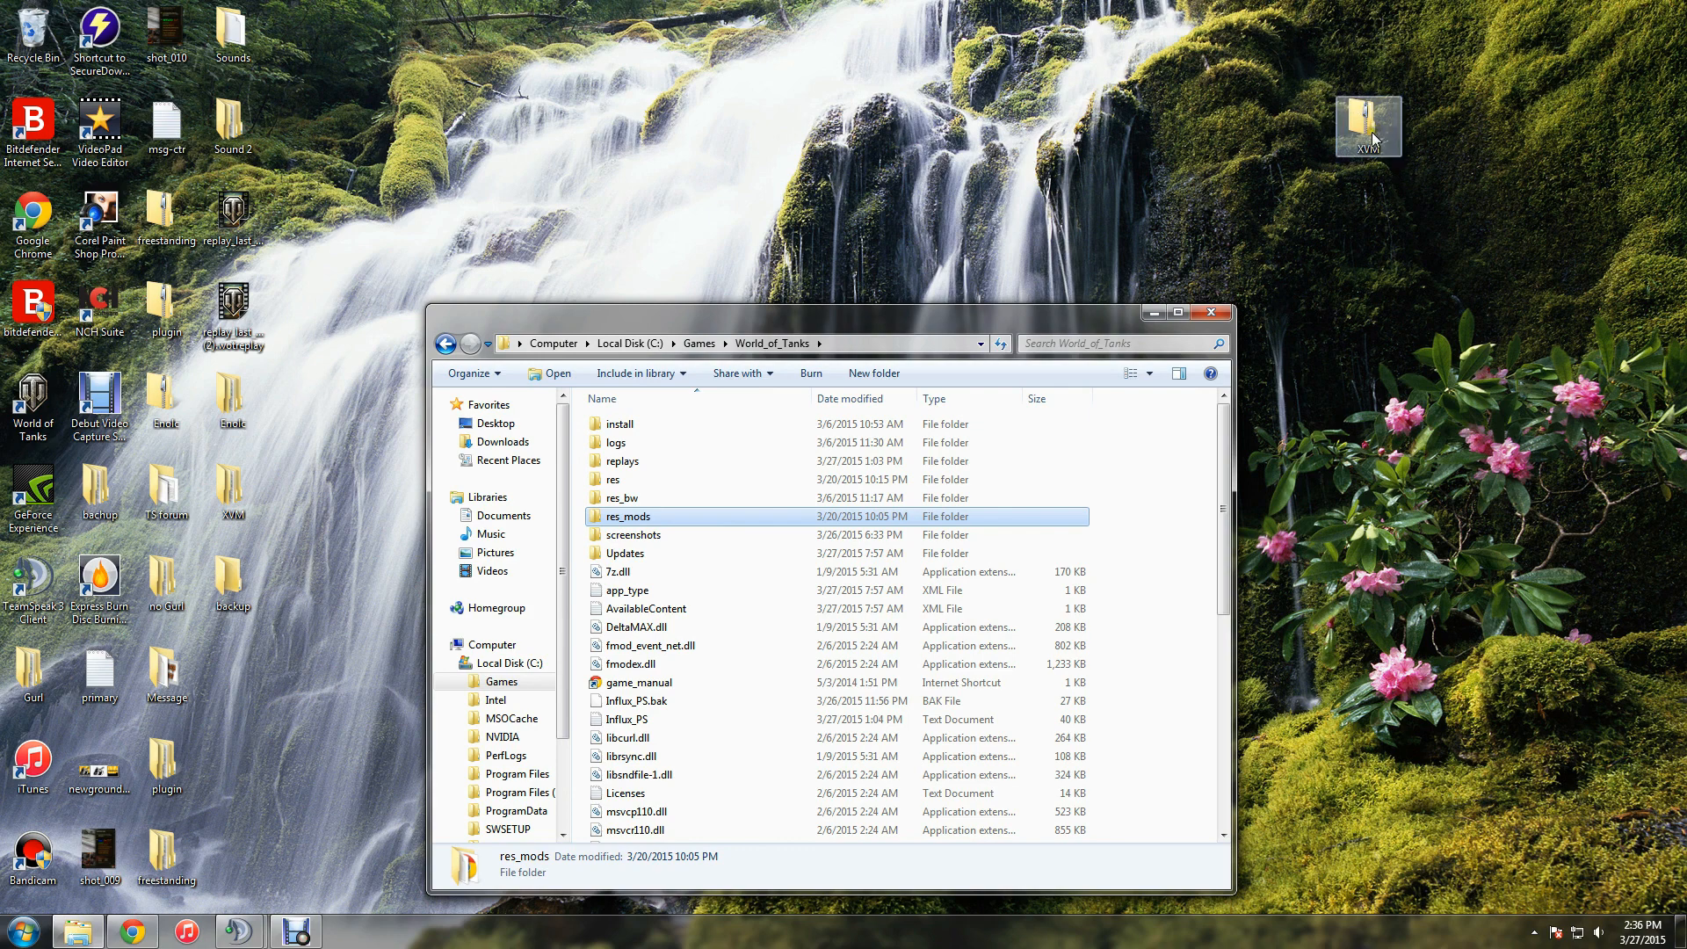
pyautogui.rightClick(1367, 124)
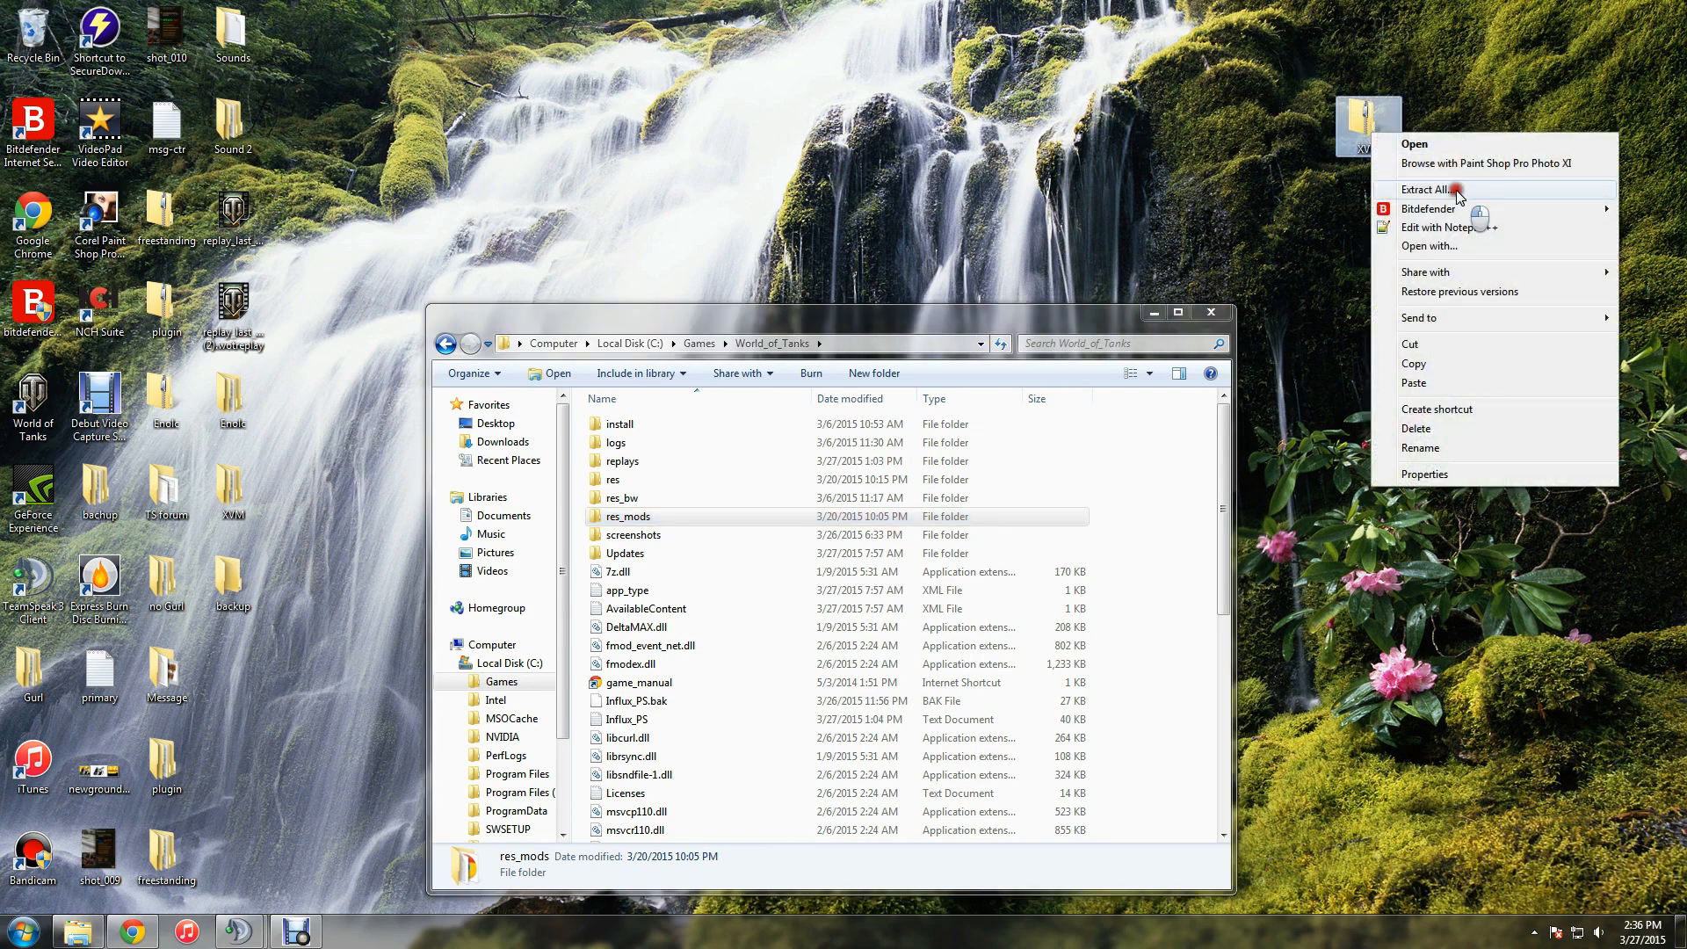
pyautogui.click(1427, 190)
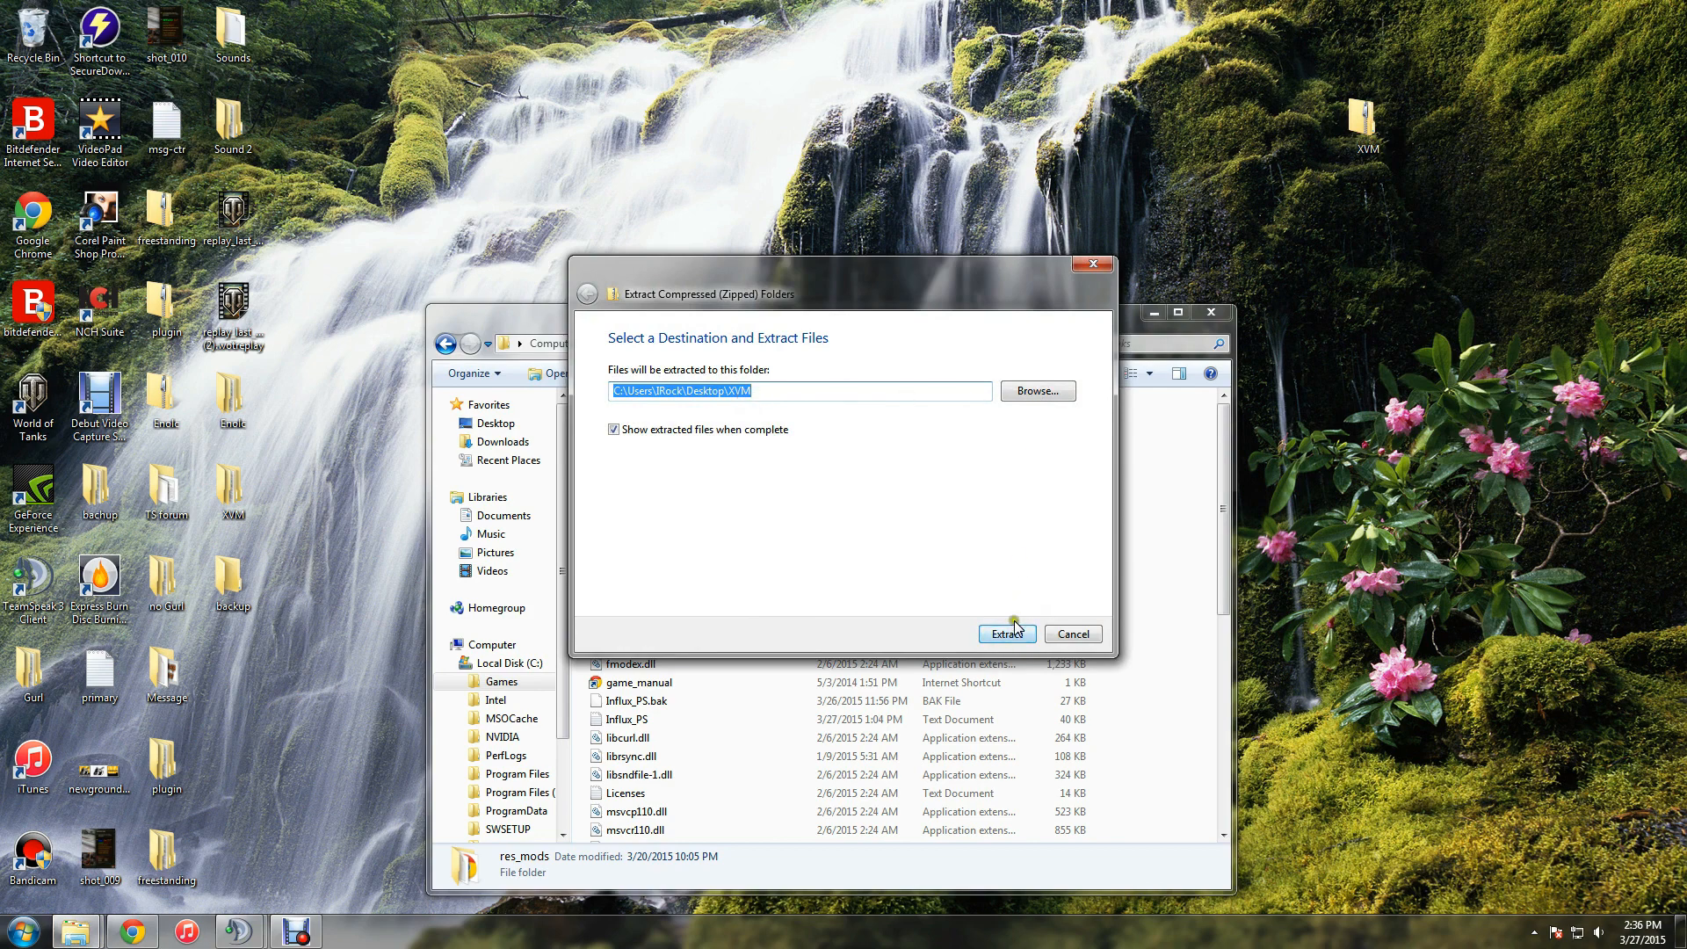
pyautogui.rightClick(1360, 119)
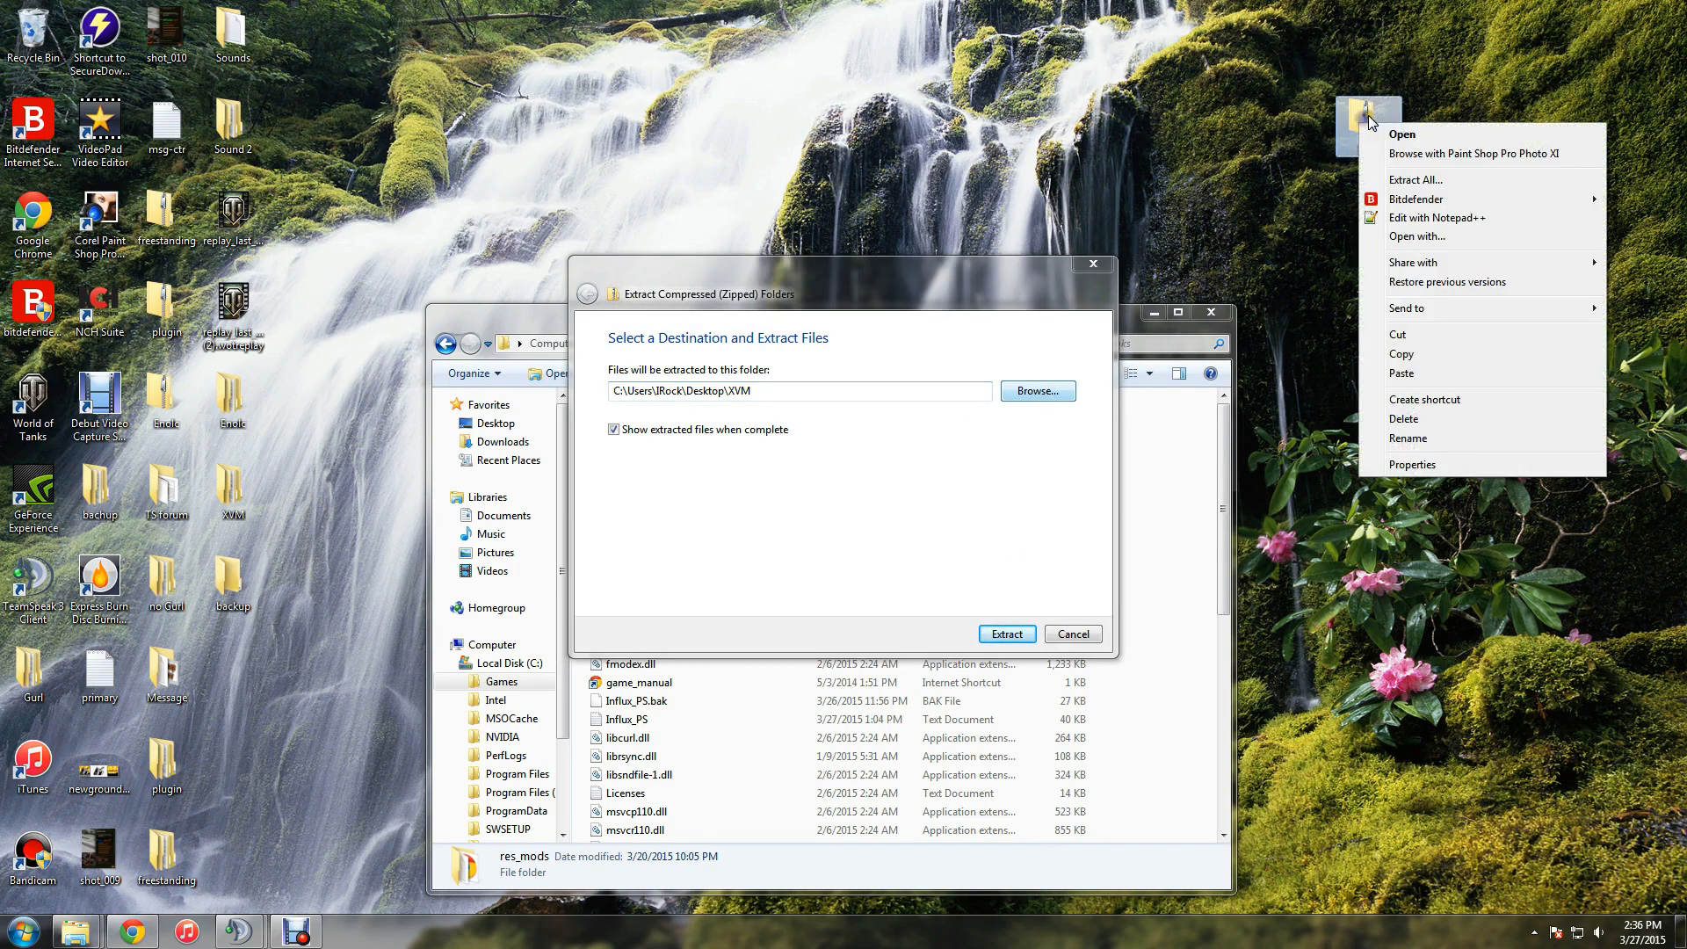
pyautogui.moveTo(753, 342)
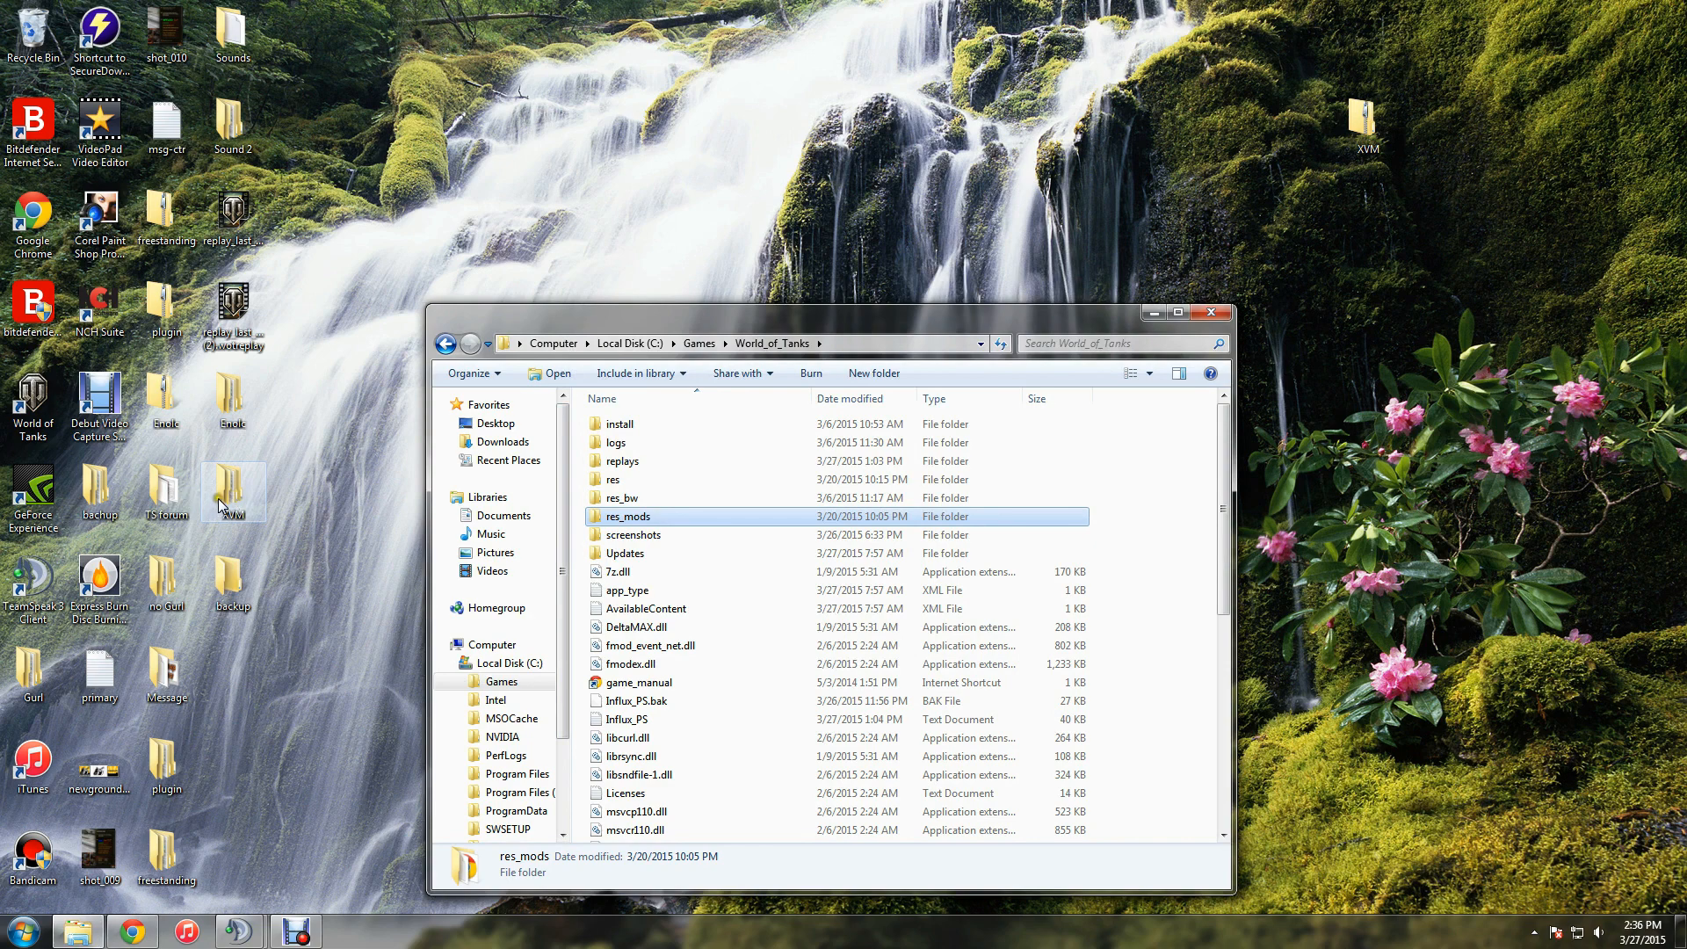
pyautogui.moveTo(232, 498)
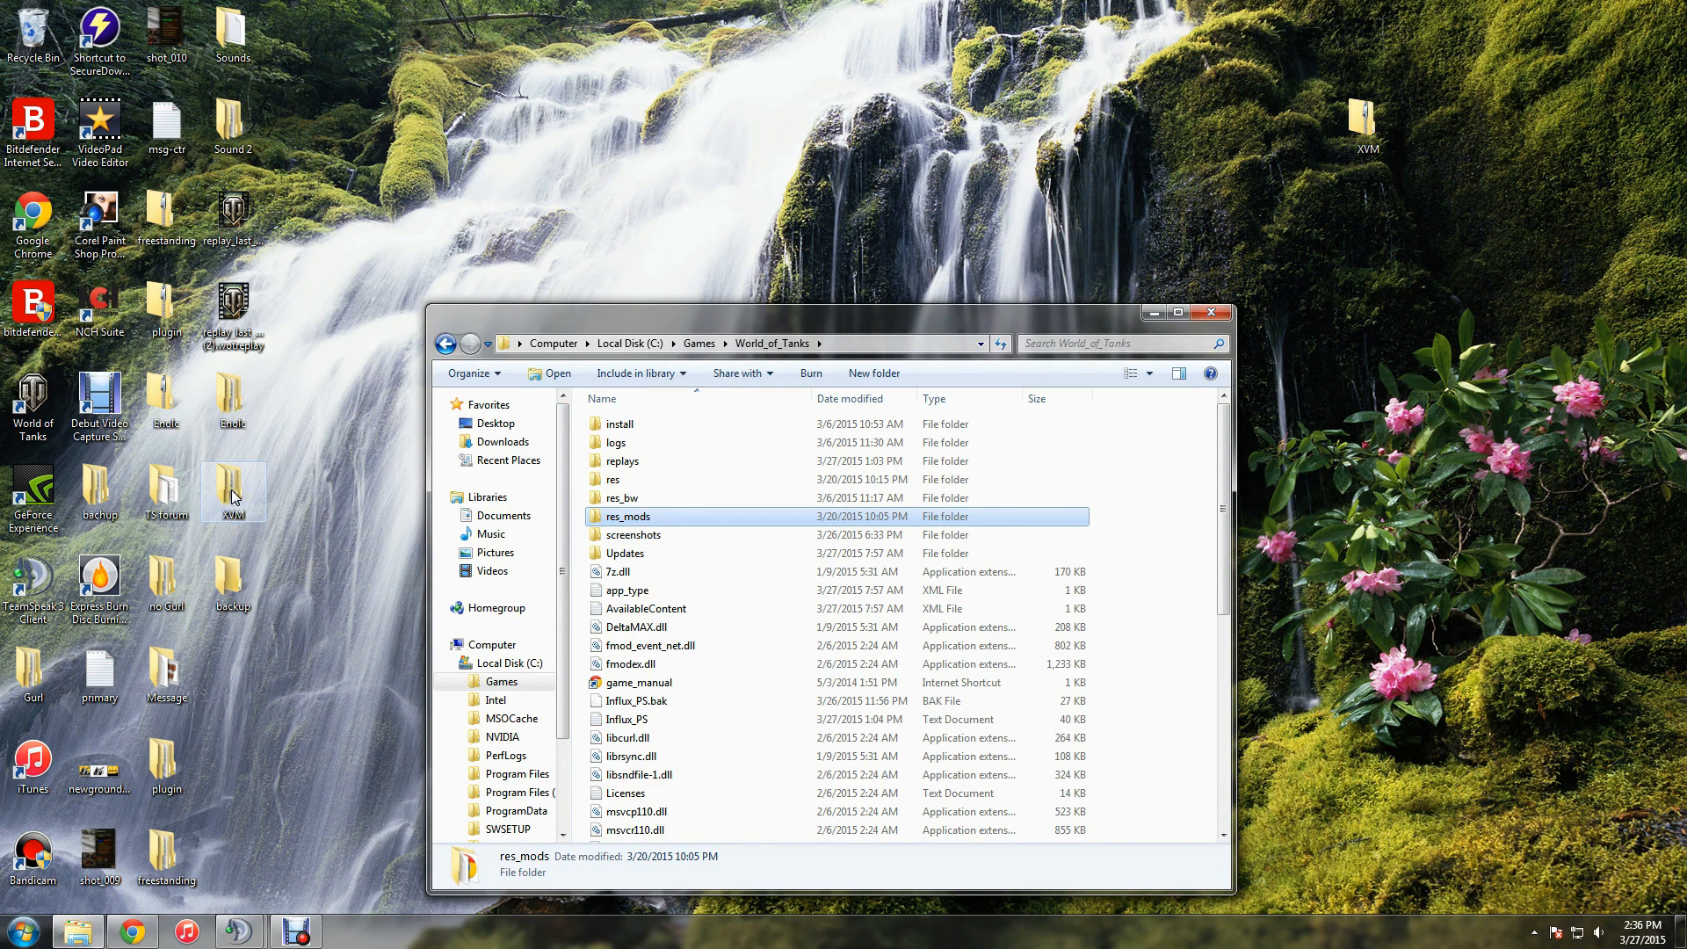
pyautogui.moveTo(250, 488)
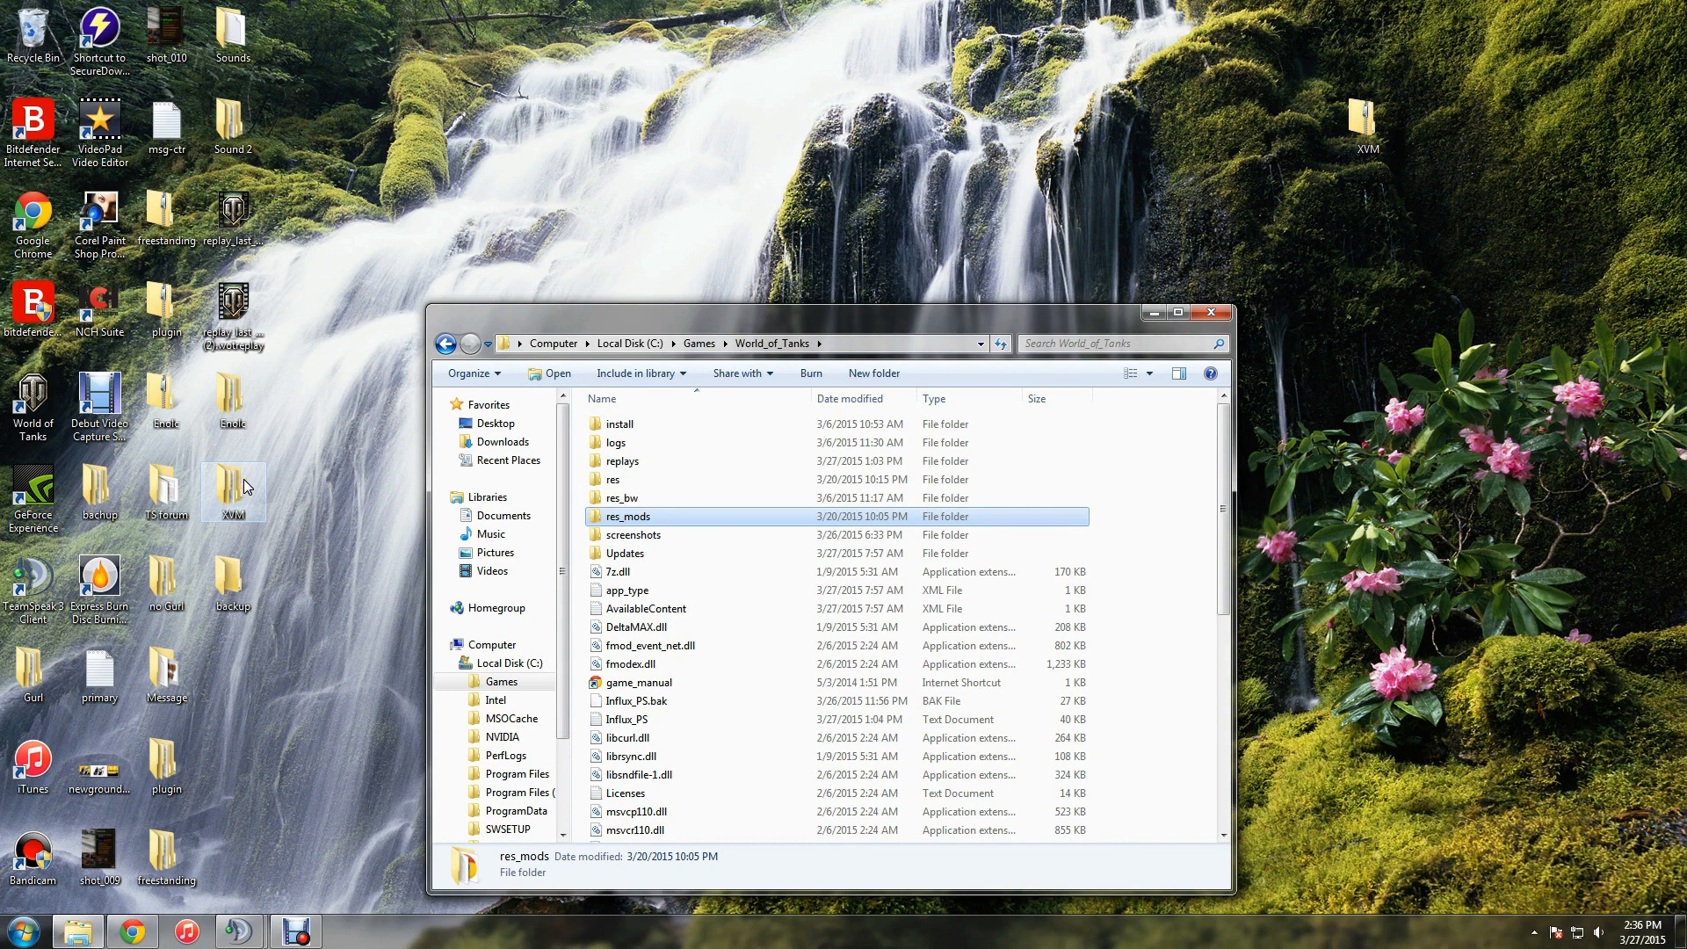
# Open the desktop XVM folder and drag its res_mods into the World_of_Tanks folder
pyautogui.doubleClick(232, 493)
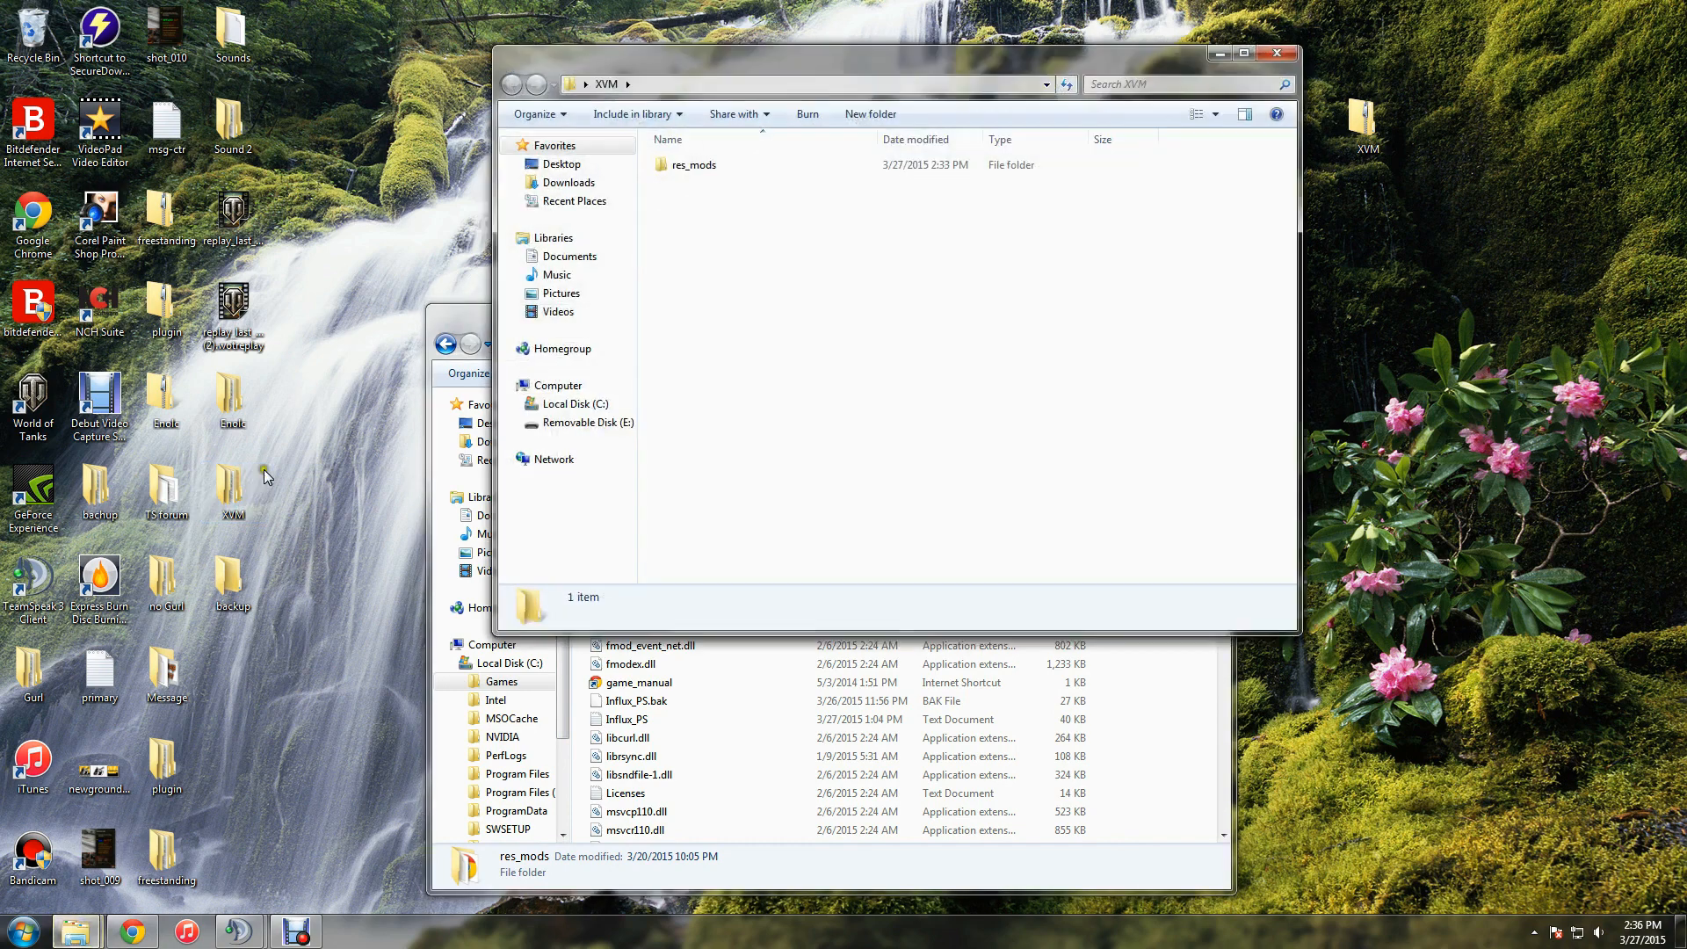
pyautogui.click(694, 164)
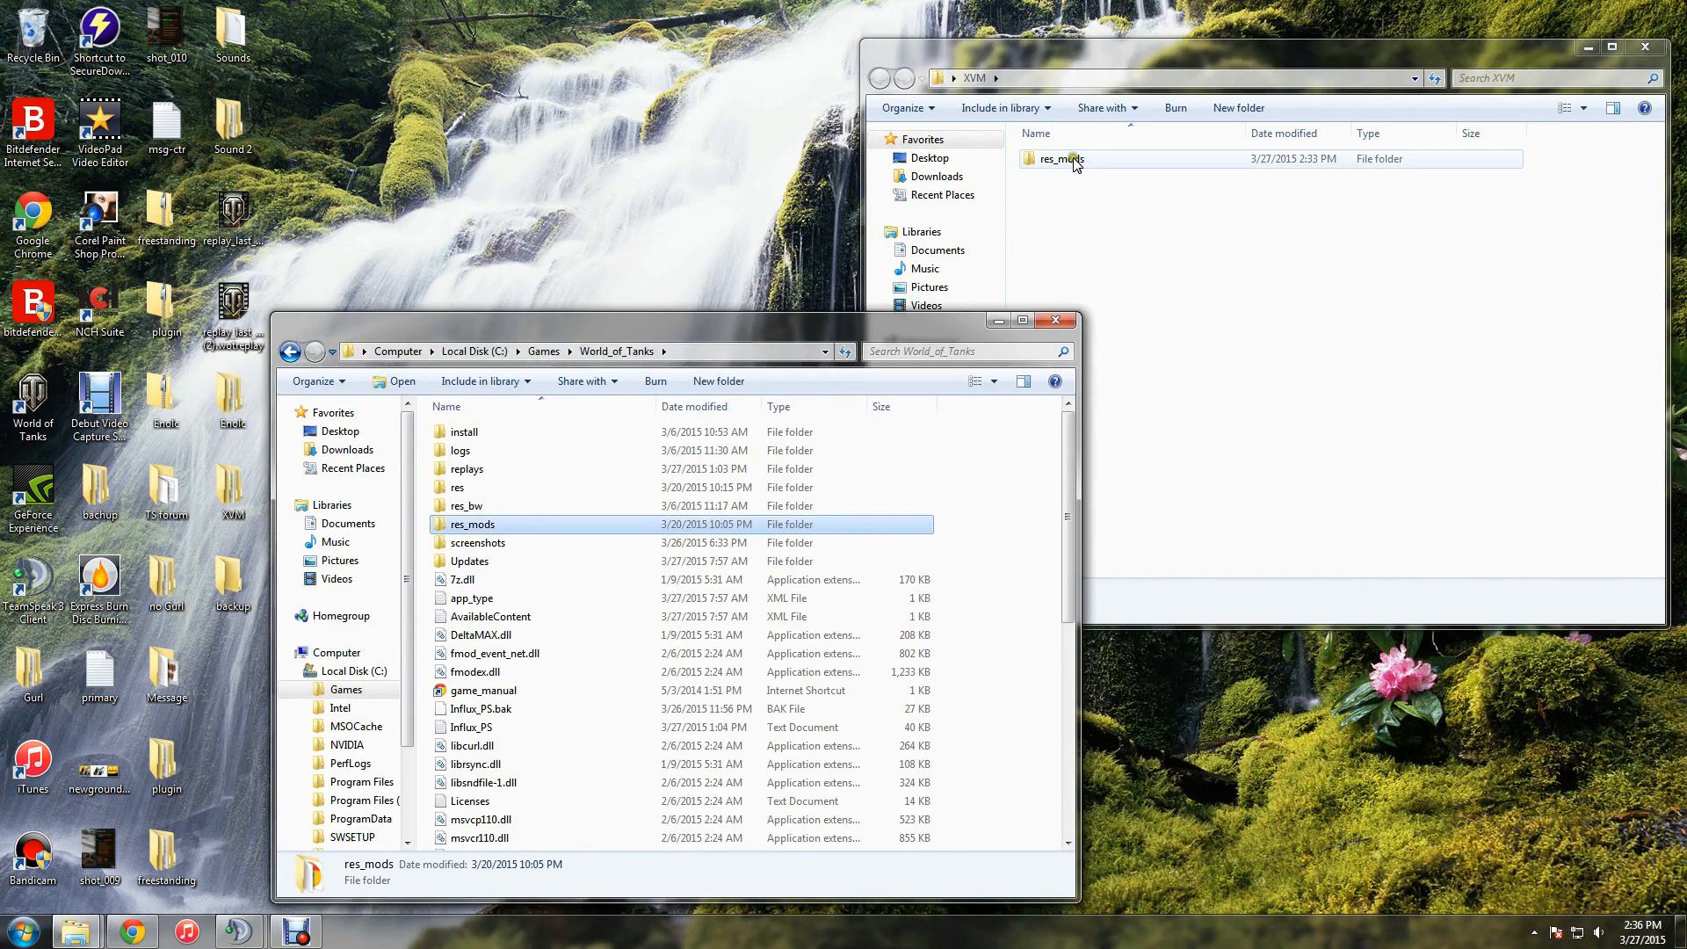
pyautogui.moveTo(1059, 158); pyautogui.dragTo(996, 527)
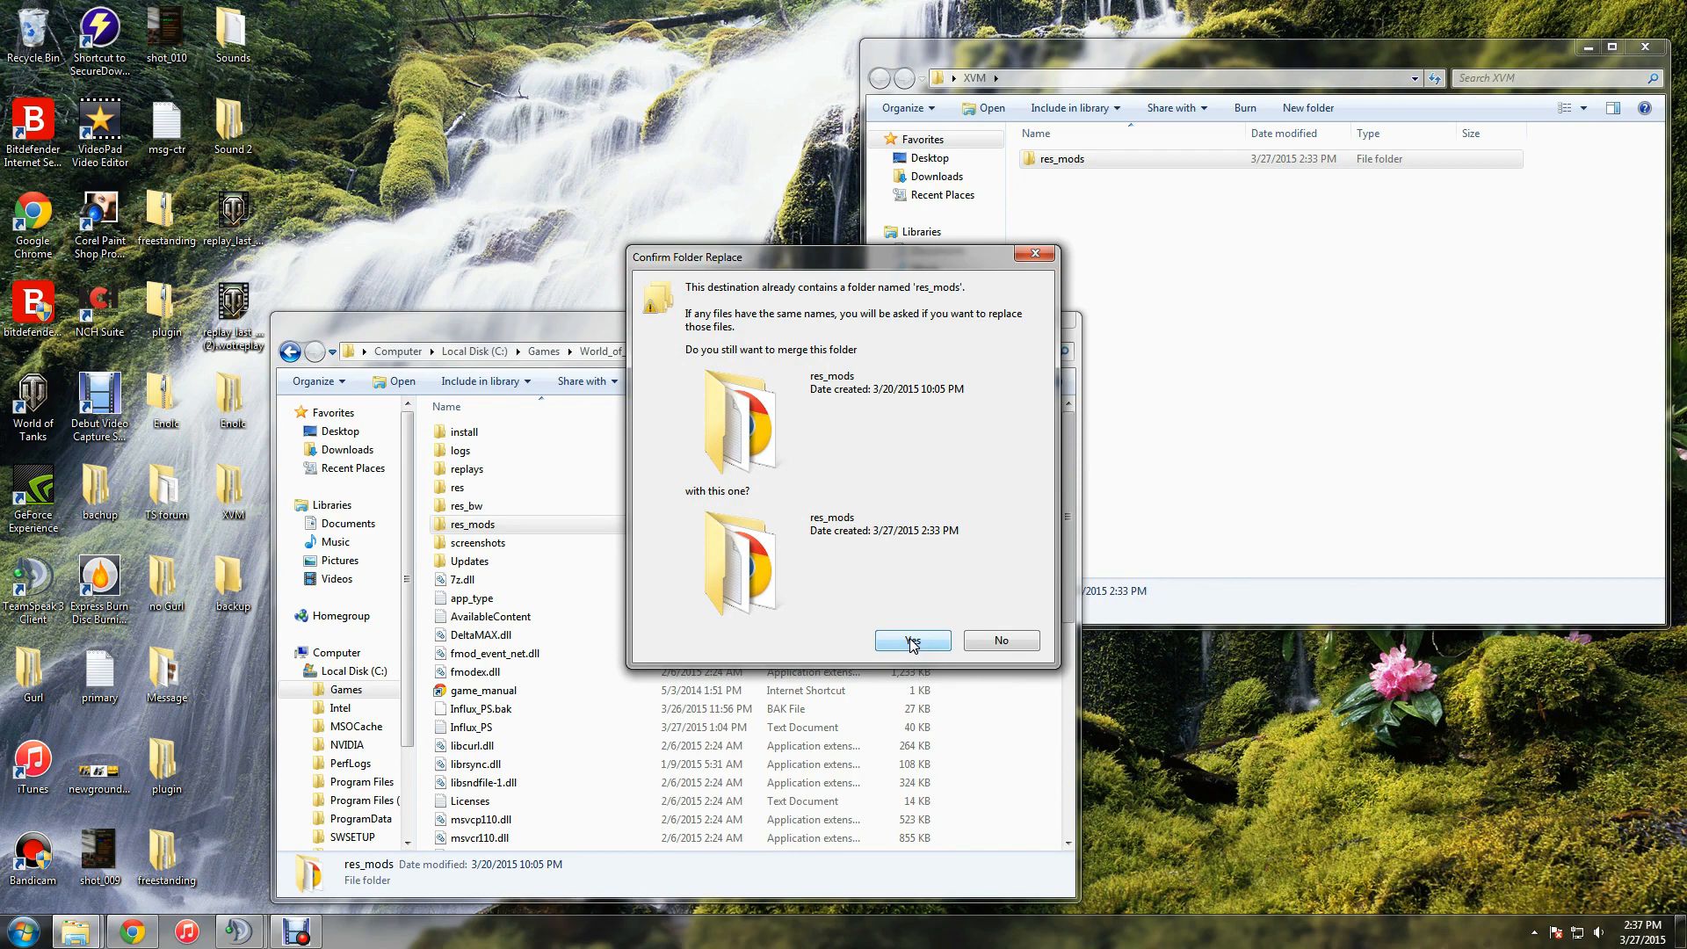
# Accept the res_mods merge and resolve the duplicate Artasans_WOT_MOD's.URL conflict
pyautogui.click(912, 640)
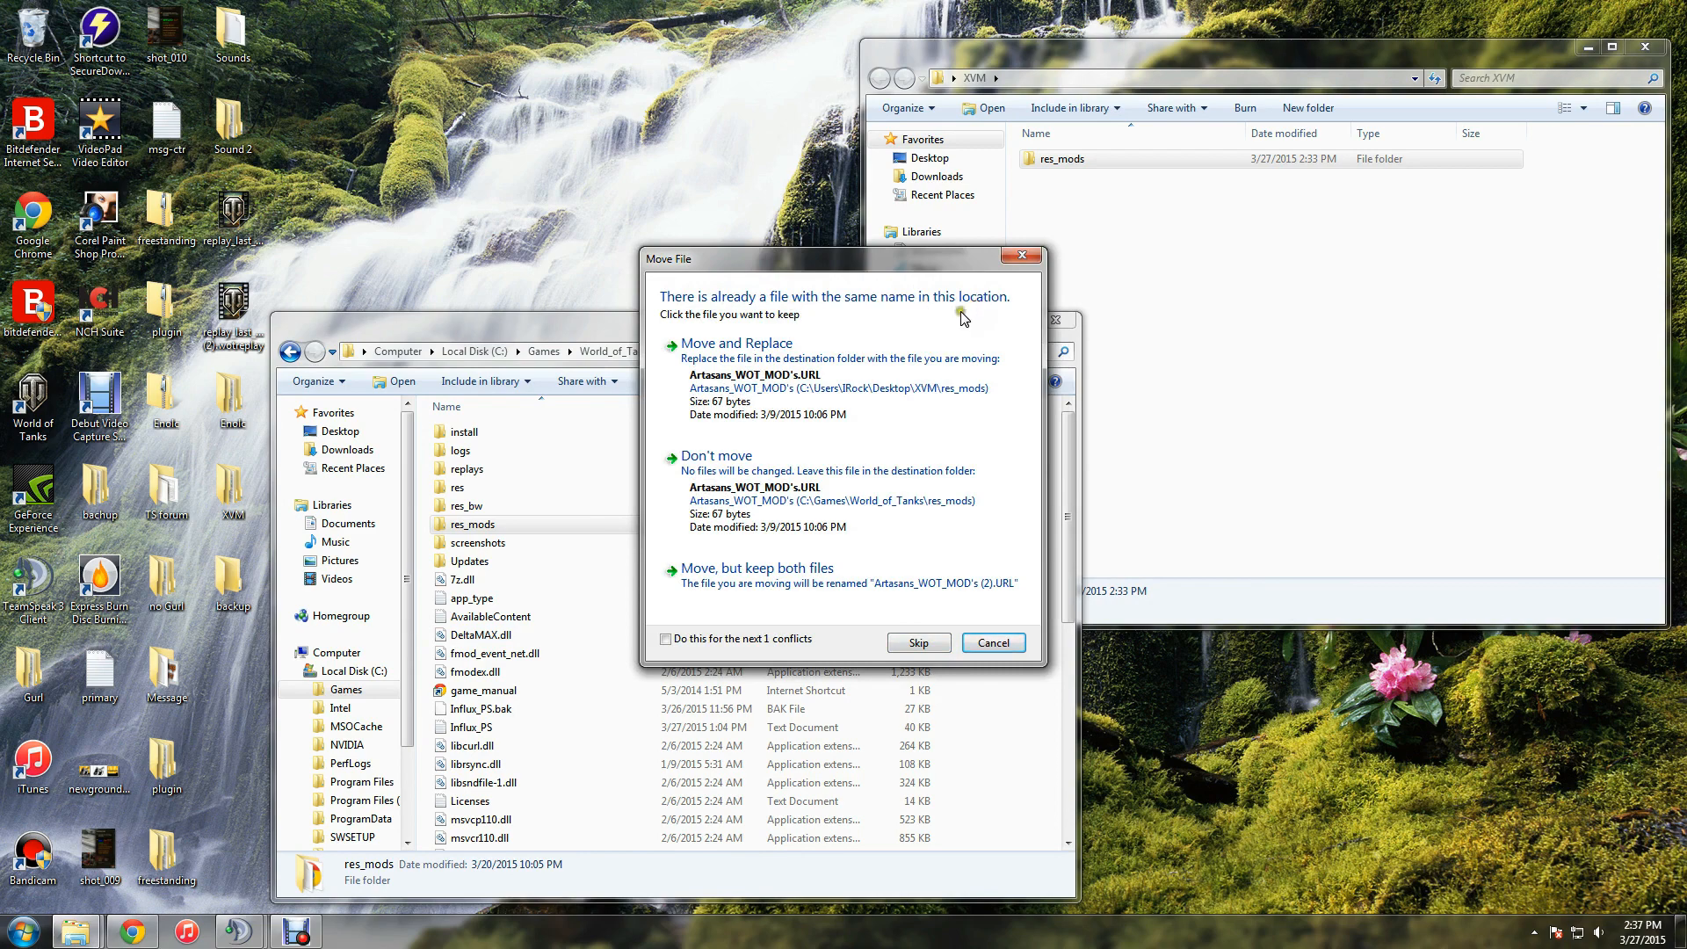
pyautogui.moveTo(963, 318)
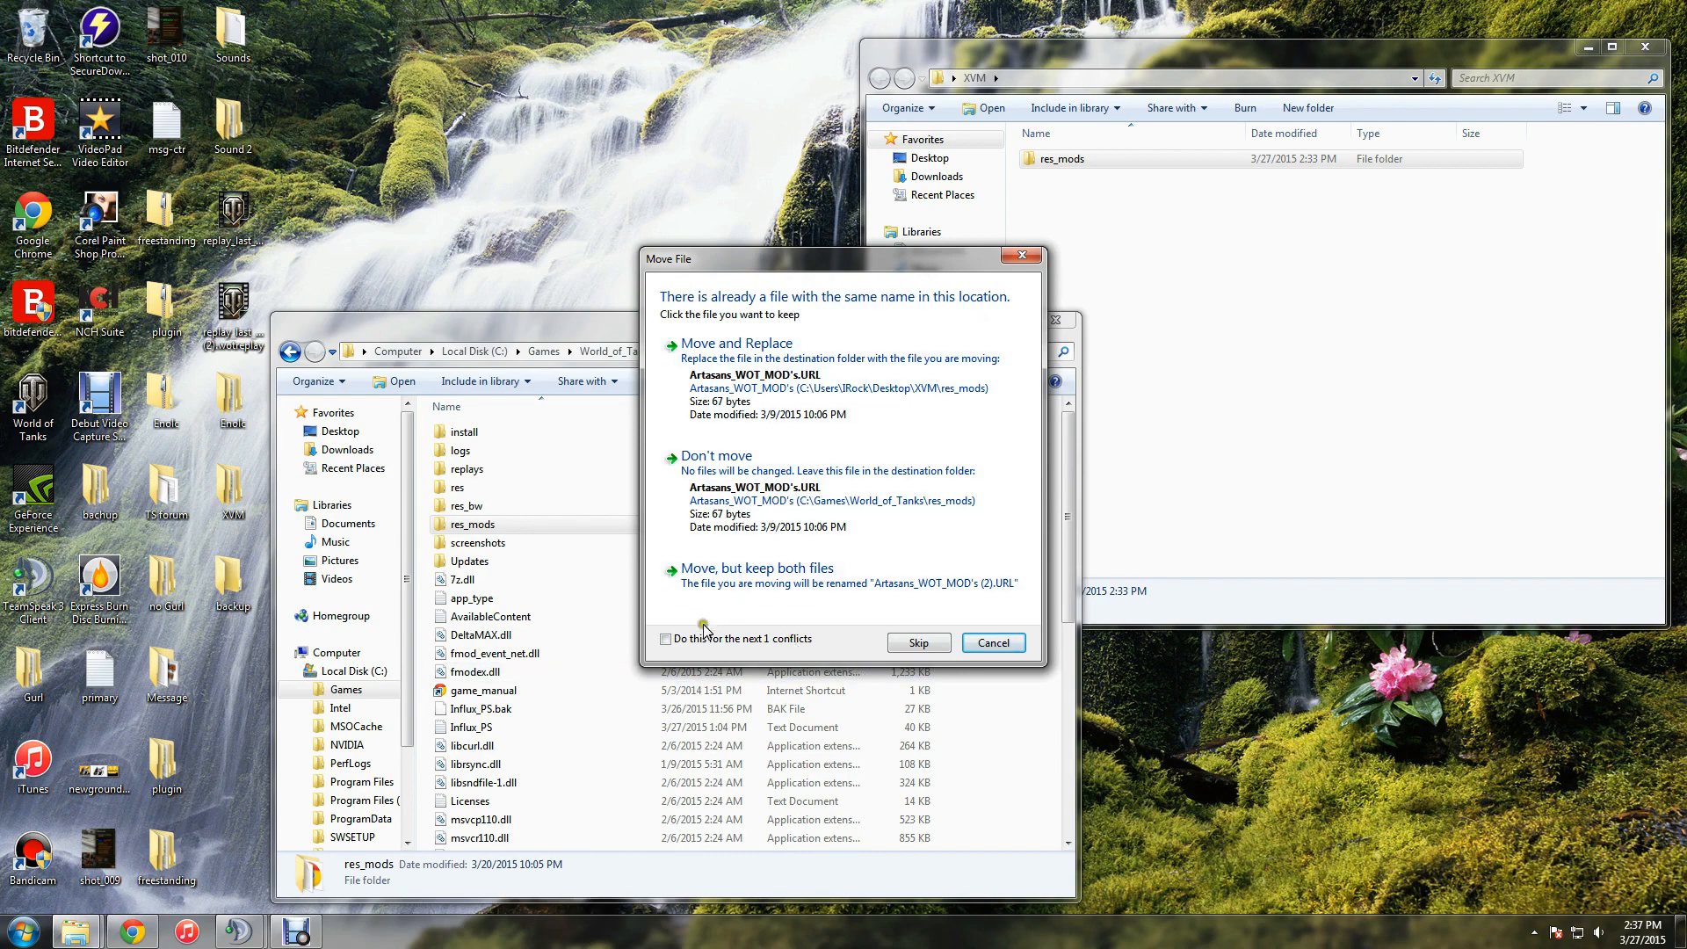
pyautogui.click(666, 638)
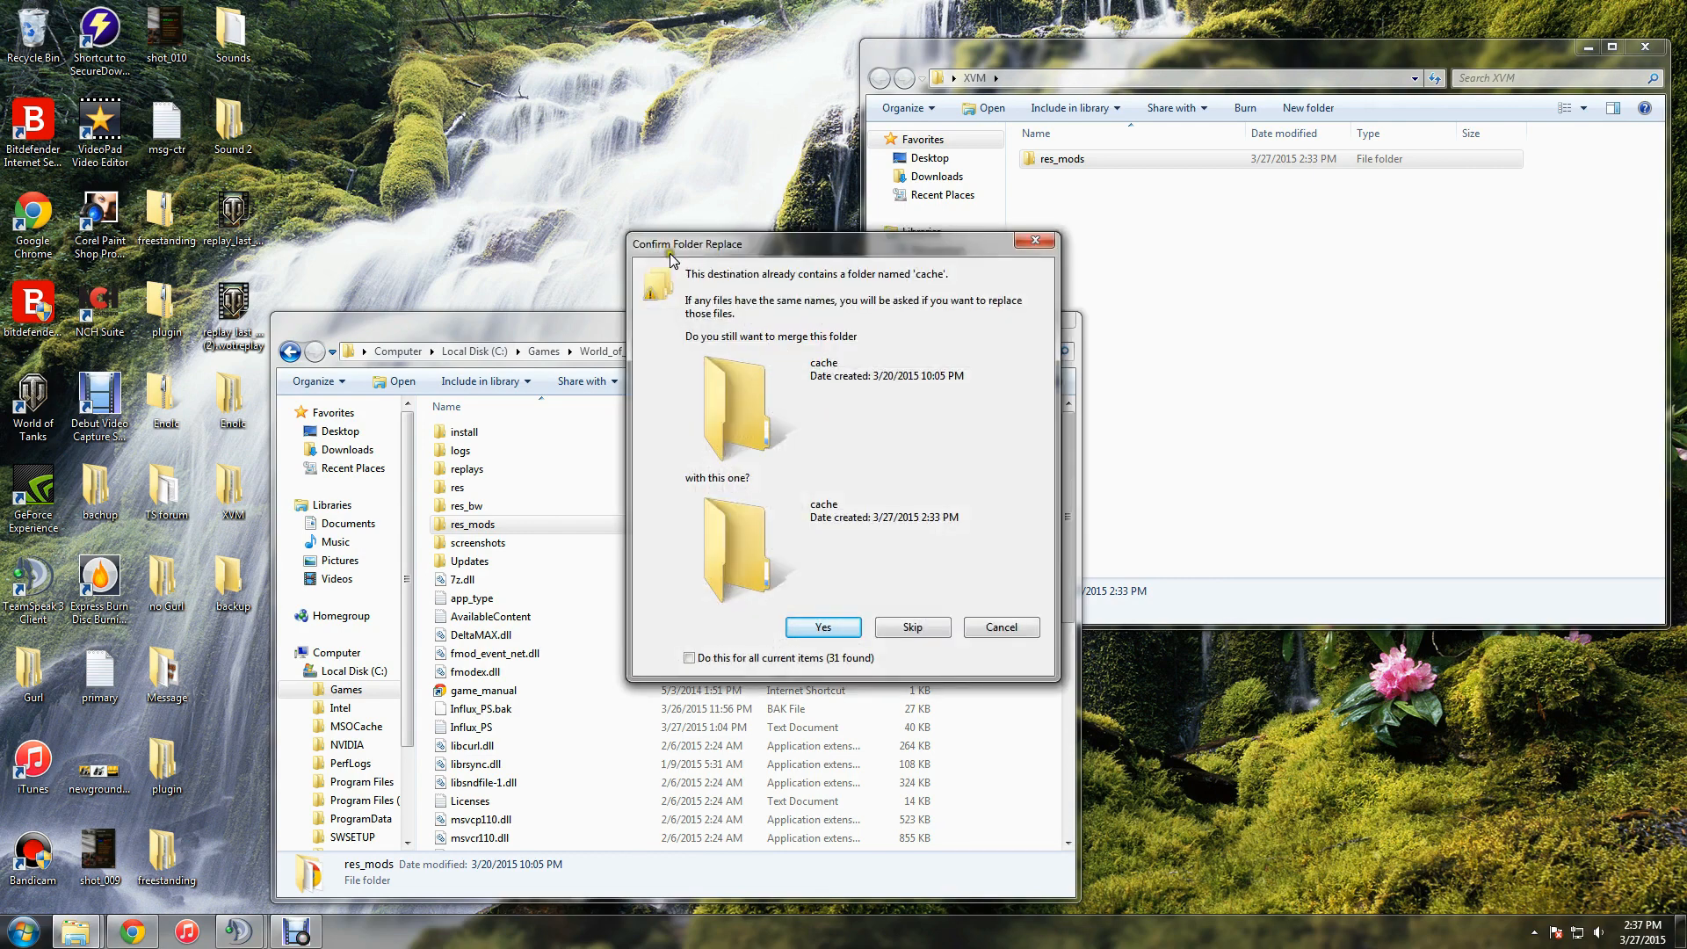
pyautogui.moveTo(859, 593)
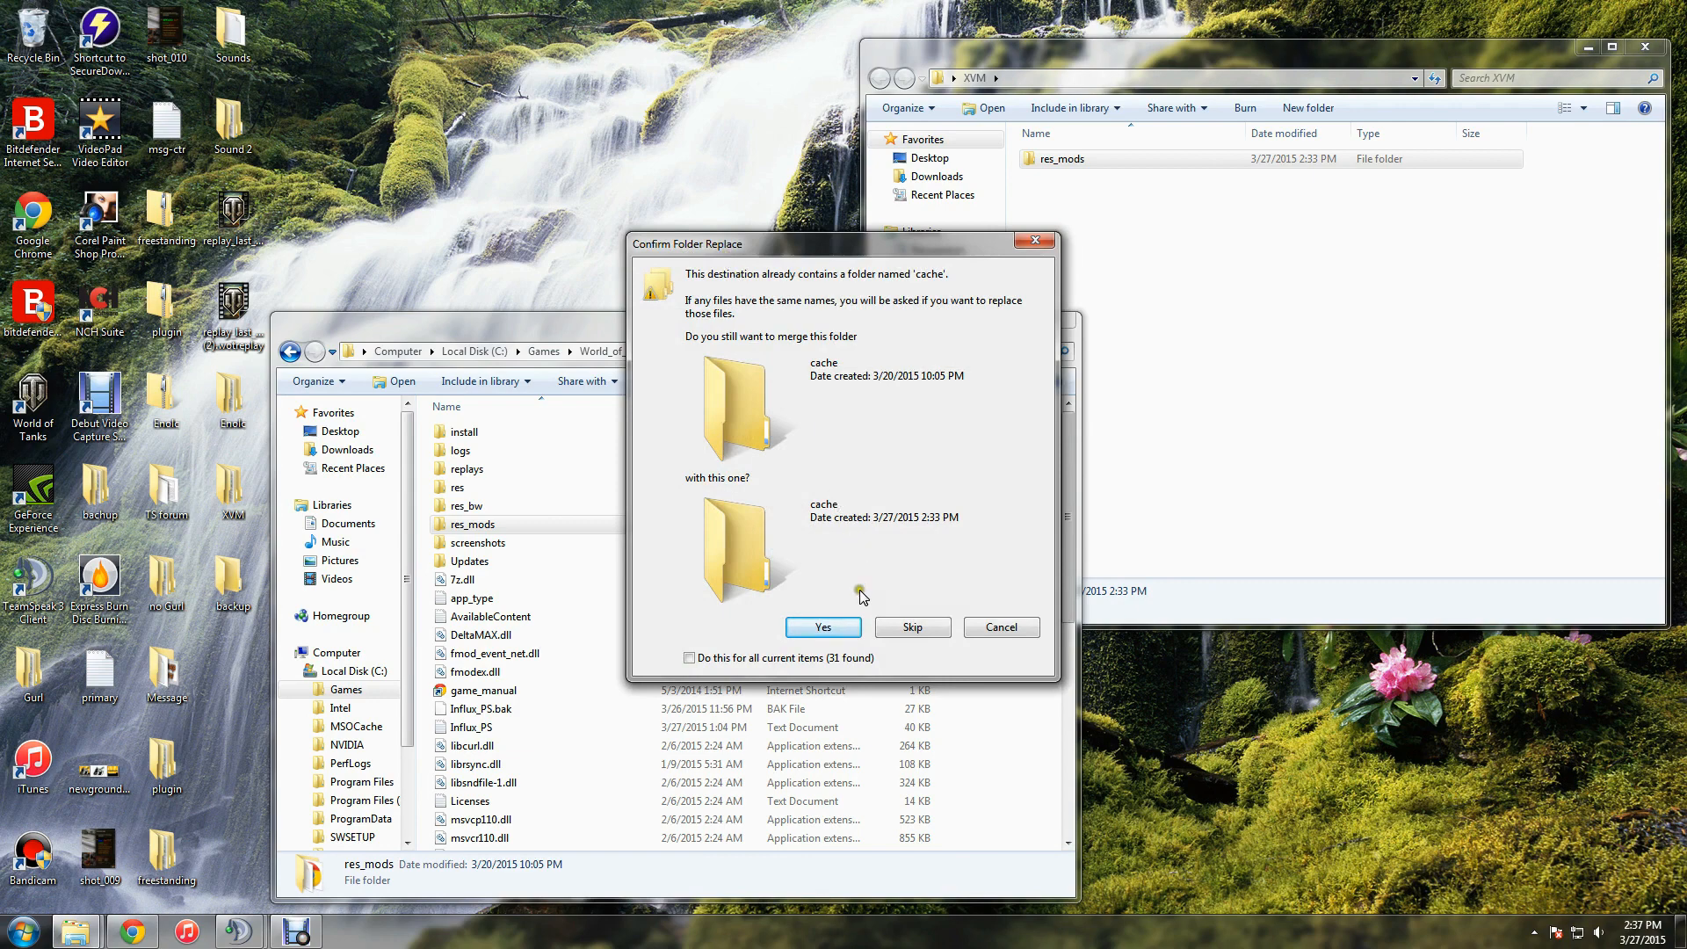
# Apply 'Do this for all current items' and confirm merging the 31 folders
pyautogui.click(690, 657)
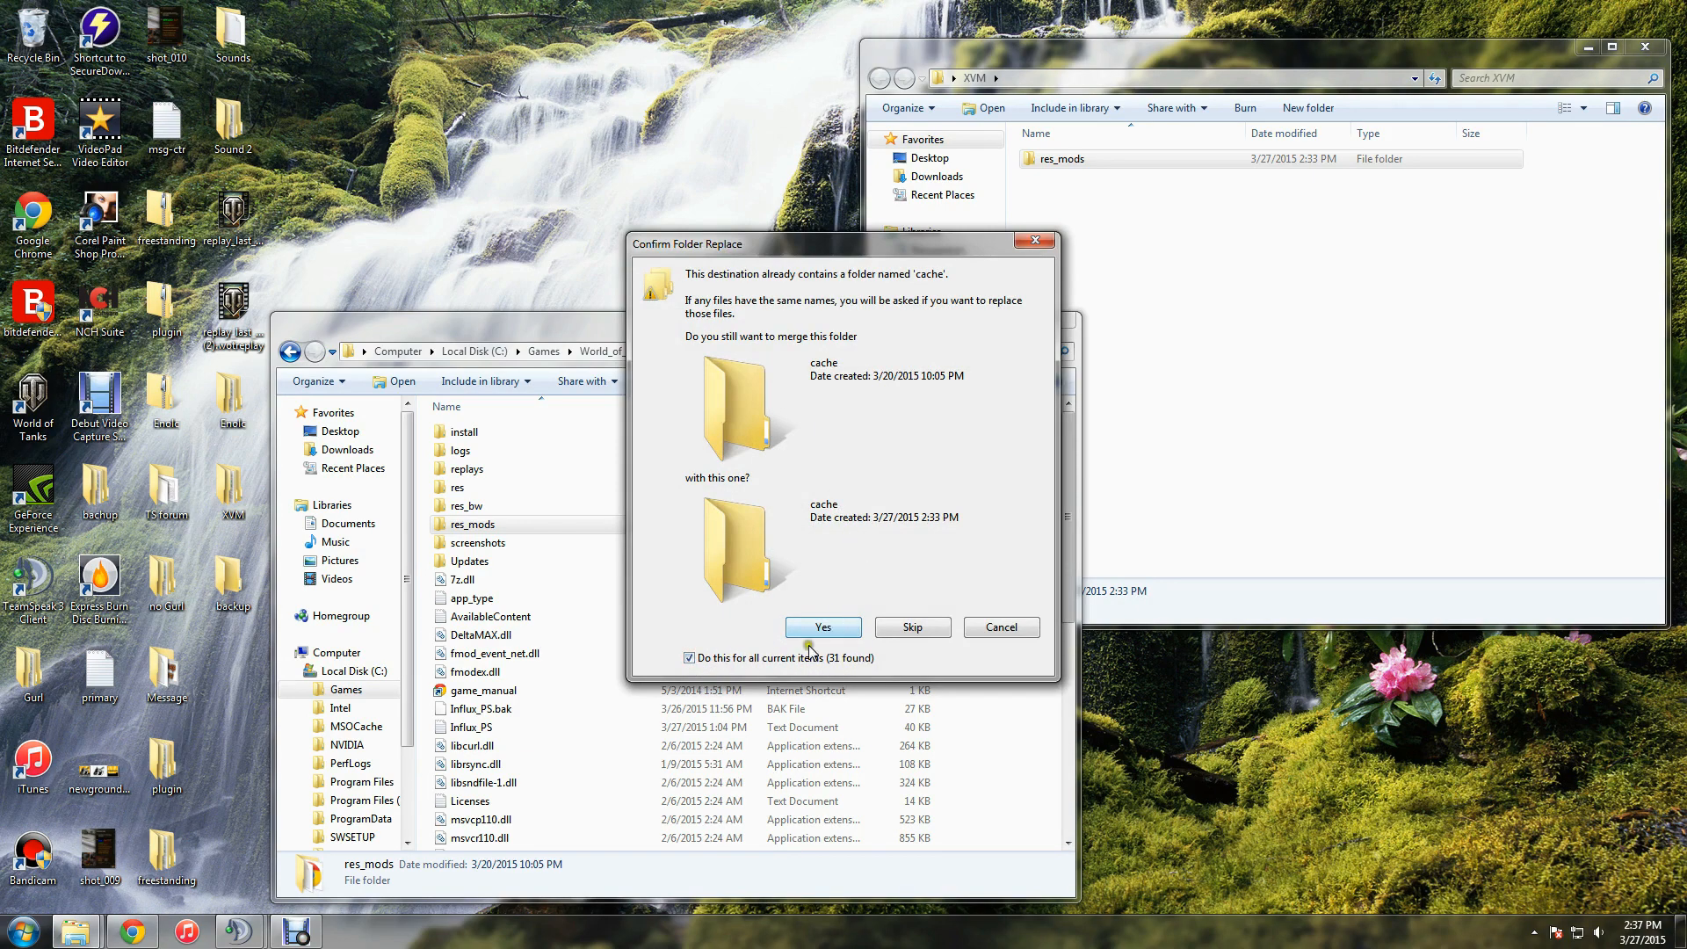
pyautogui.click(822, 627)
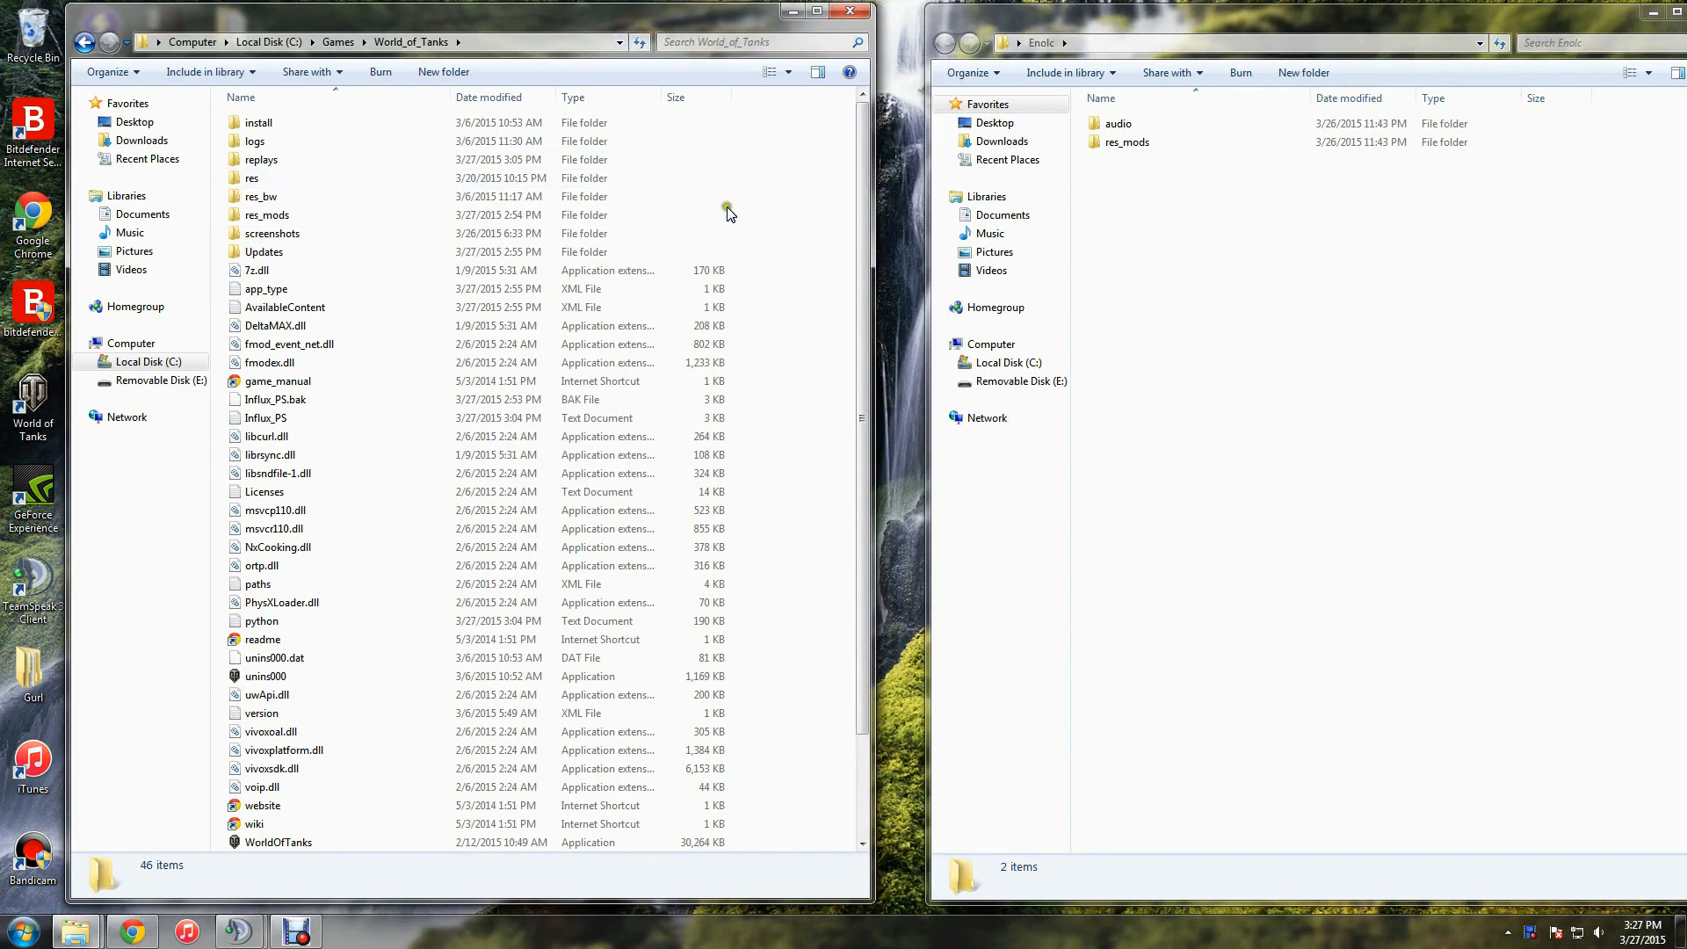
# Place the Enolc window beside World_of_Tanks and select the game's res folder
pyautogui.moveTo(872, 290); pyautogui.dragTo(915, 291)
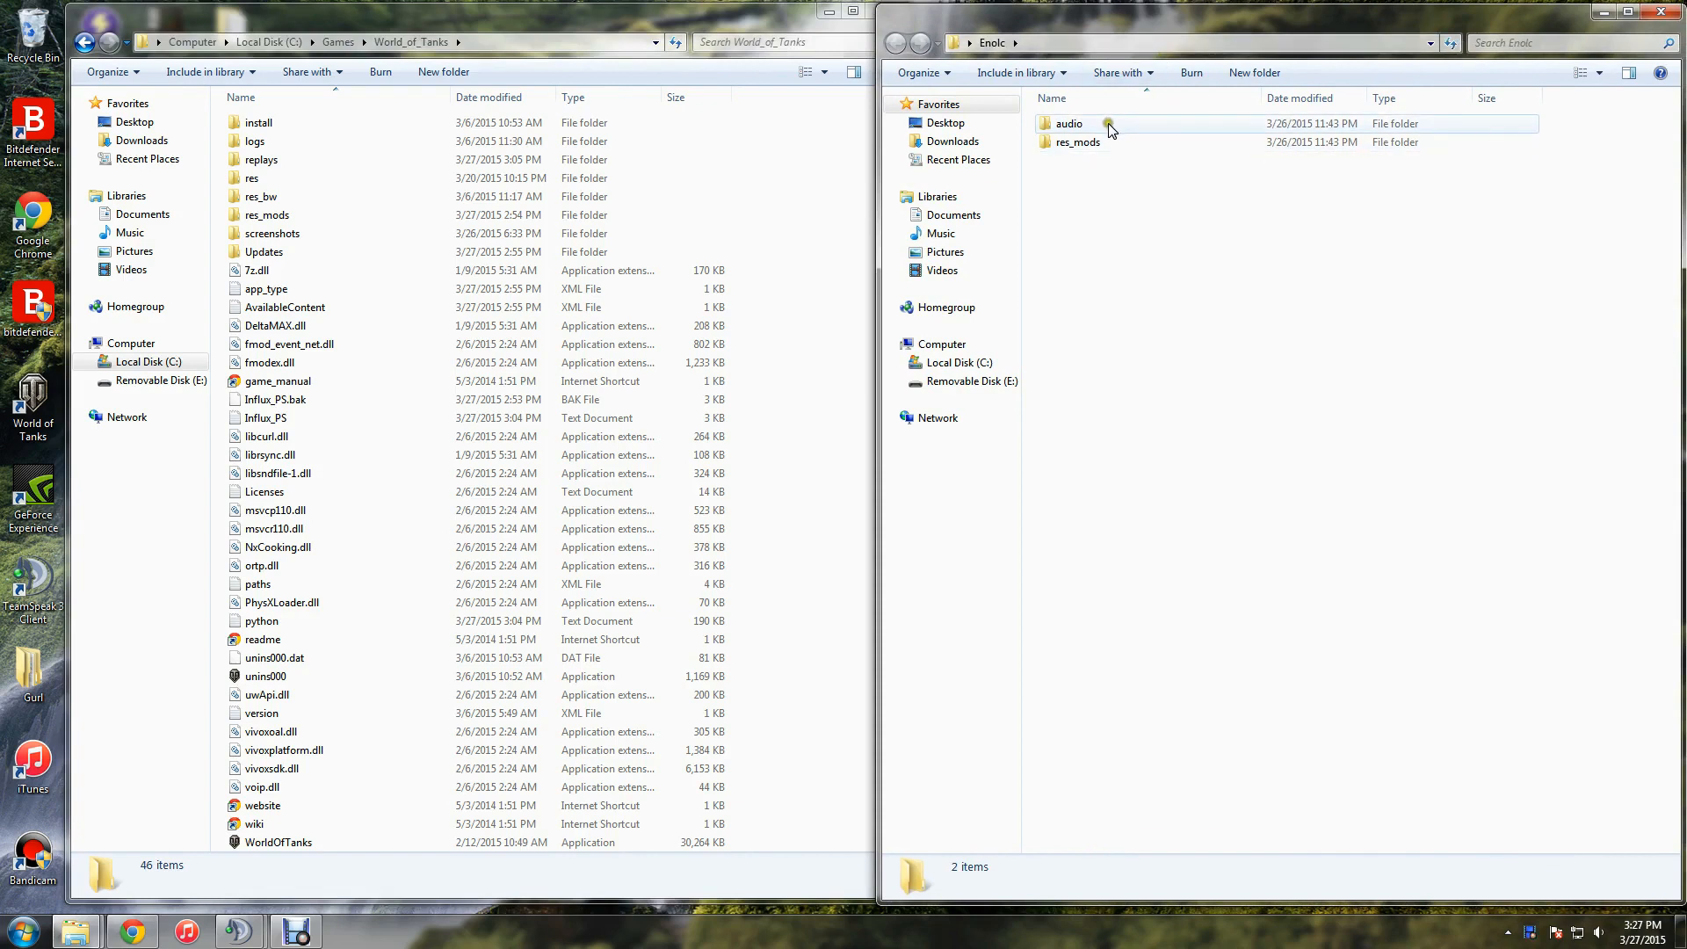
pyautogui.moveTo(1079, 142)
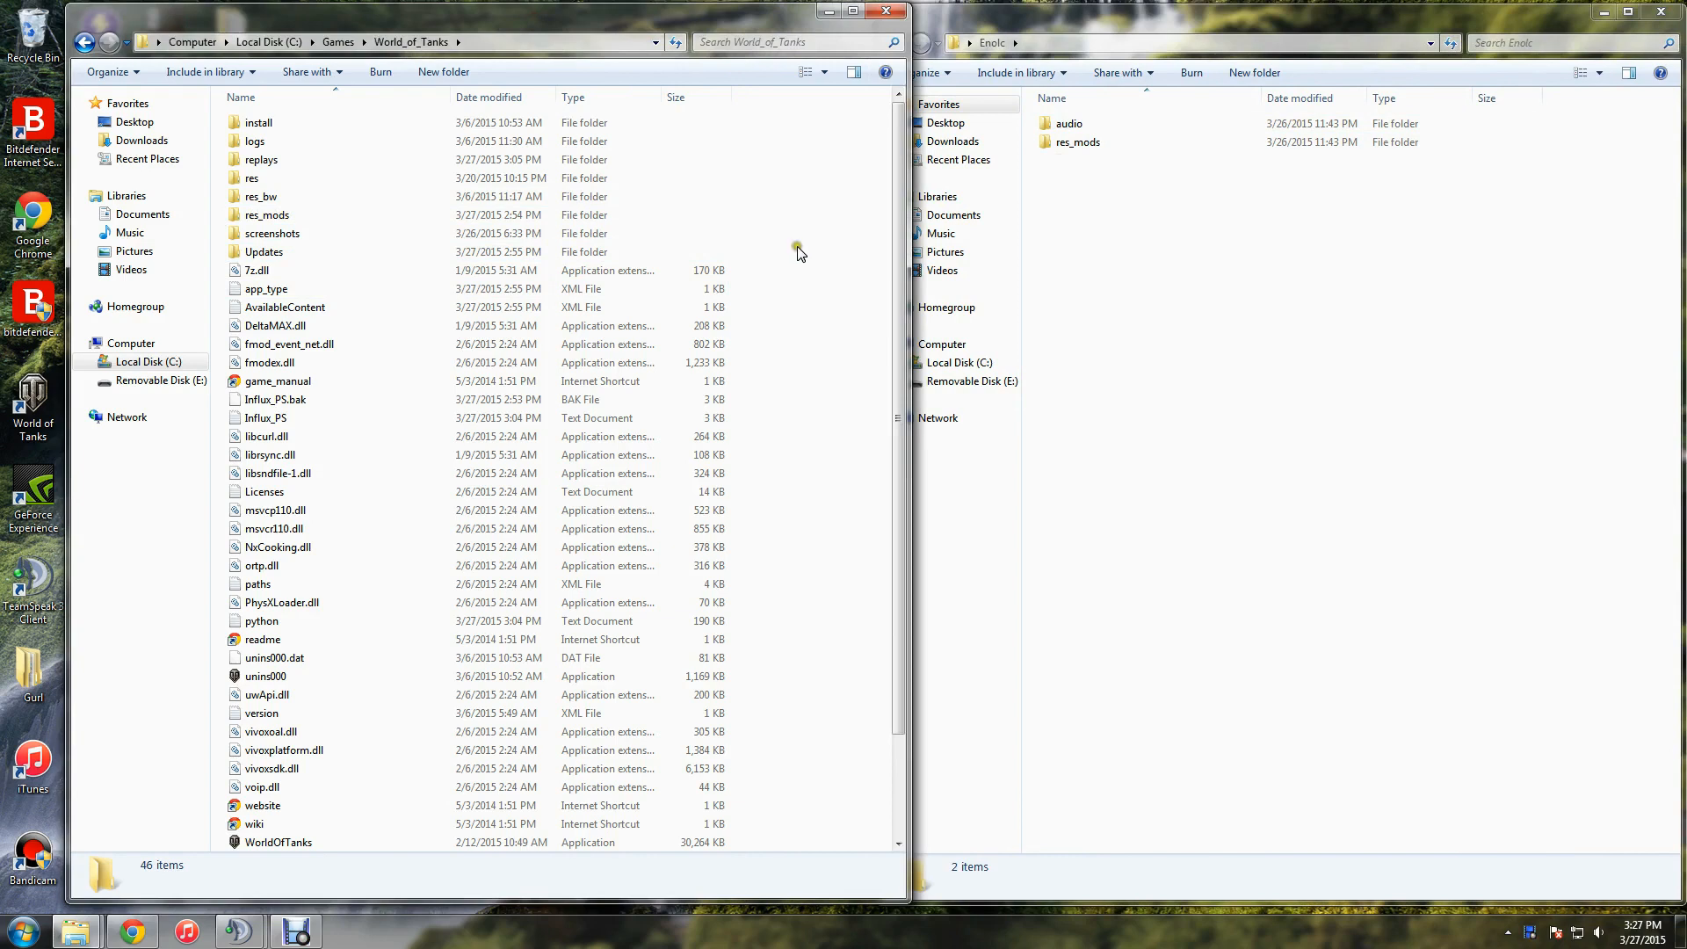
pyautogui.click(250, 178)
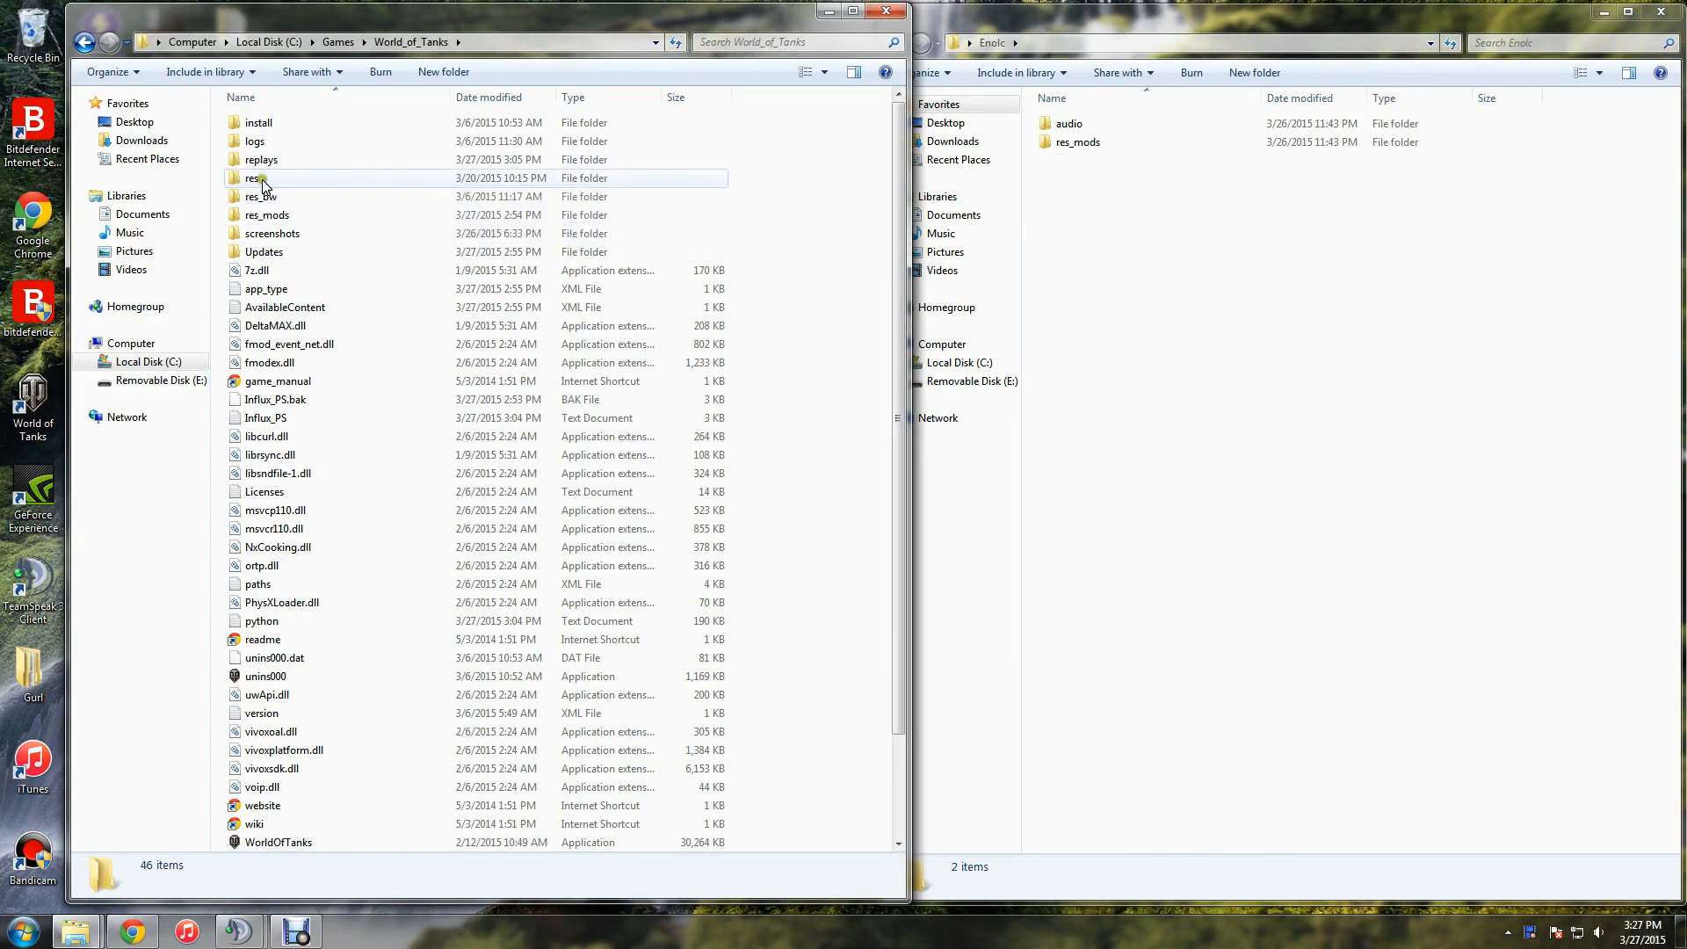
pyautogui.moveTo(255, 178)
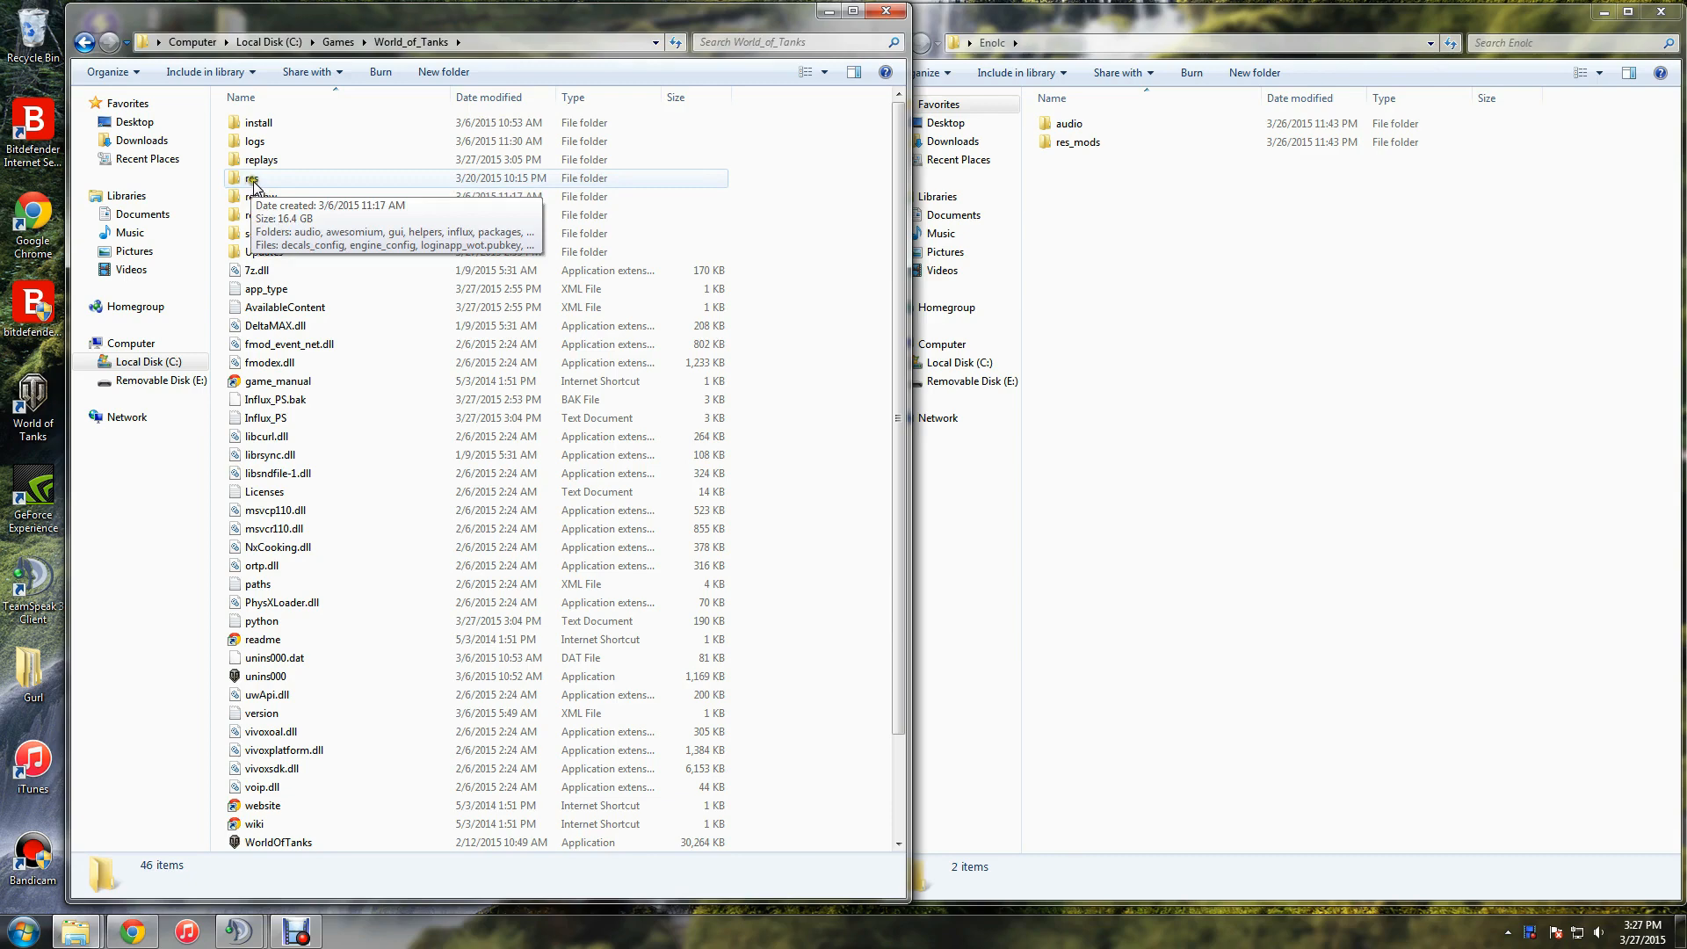
# Drop Enolc's audio folder into the game's res folder and confirm the folder merge
pyautogui.doubleClick(252, 178)
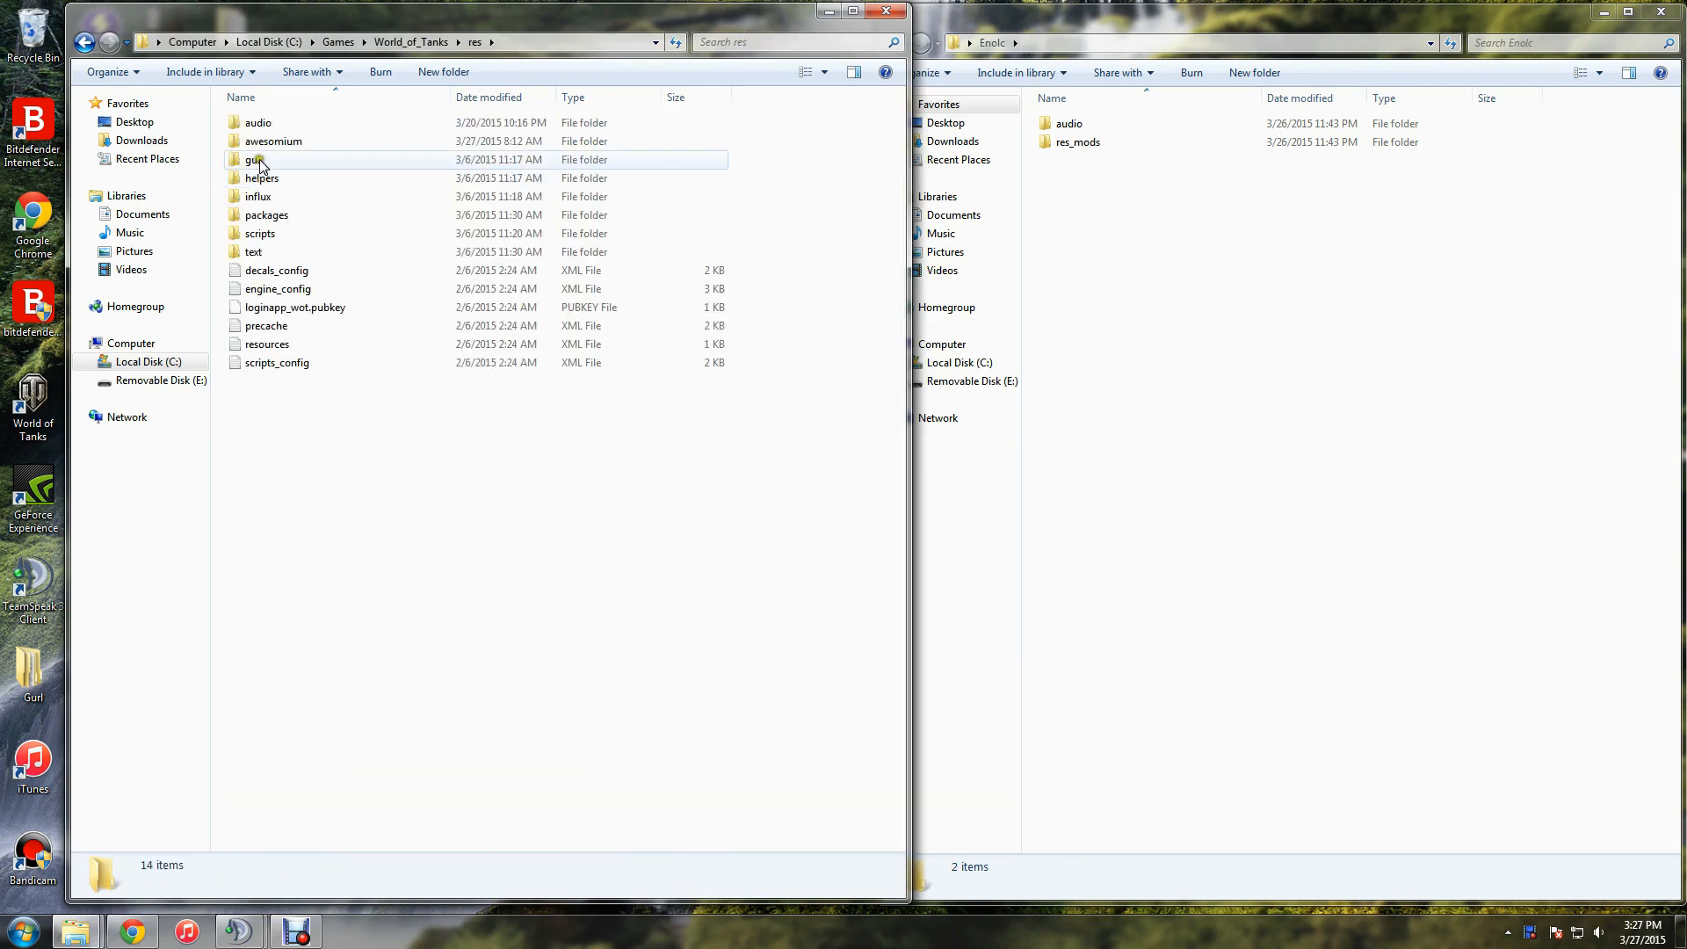
pyautogui.click(1070, 123)
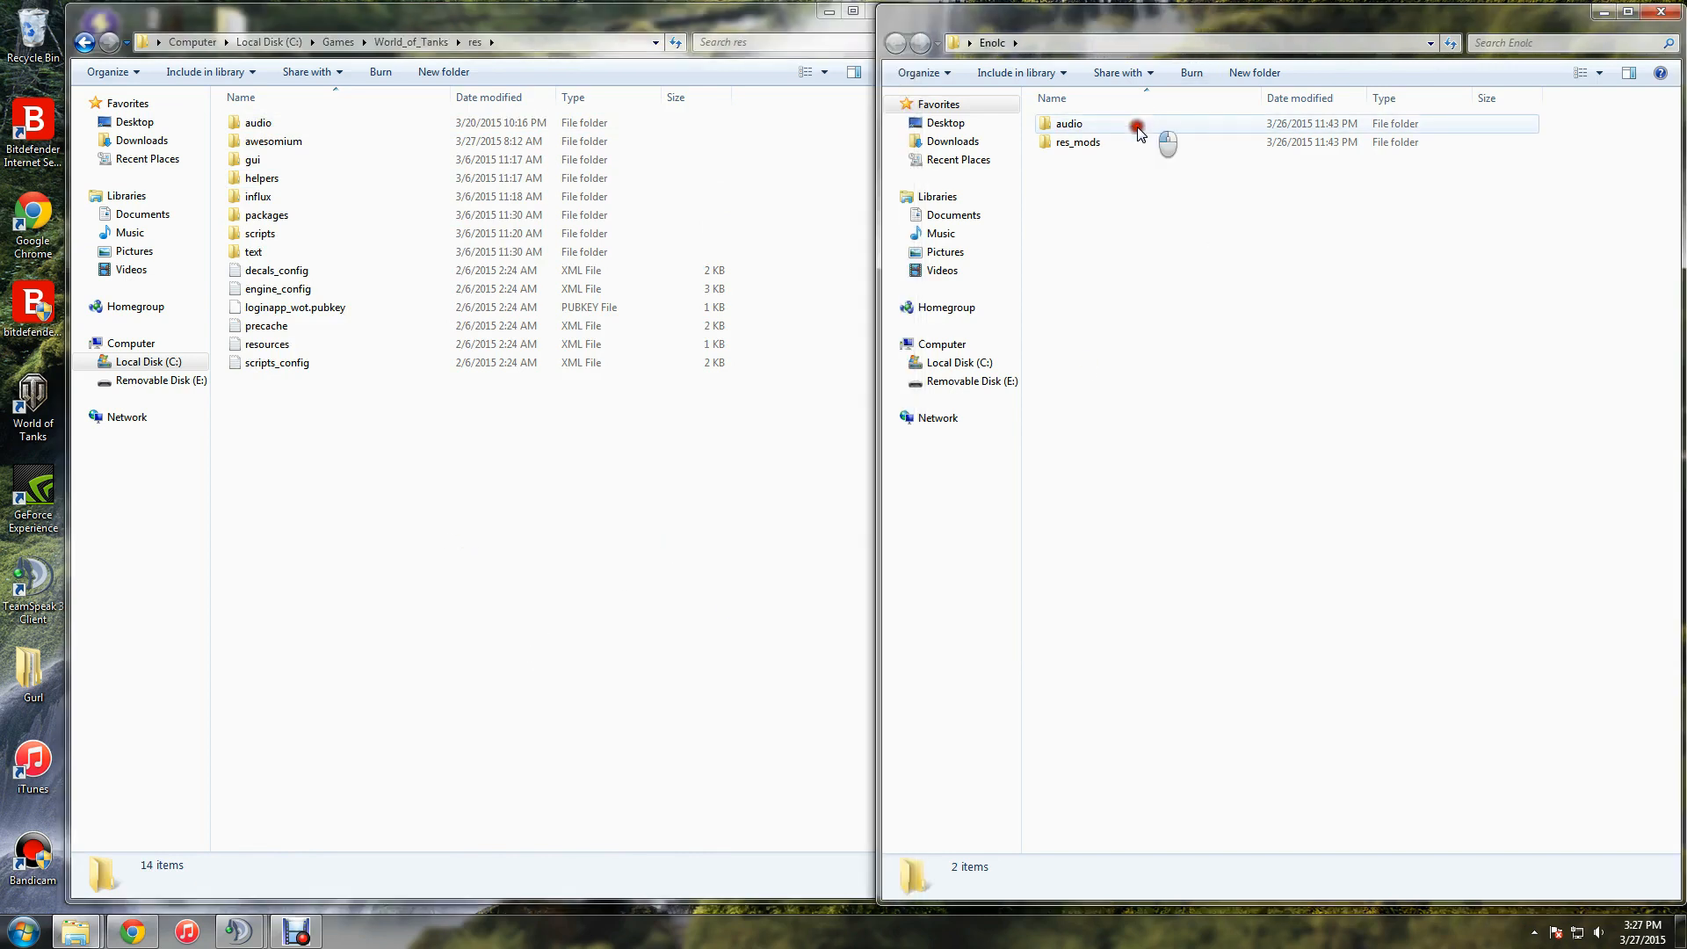
pyautogui.click(1069, 123)
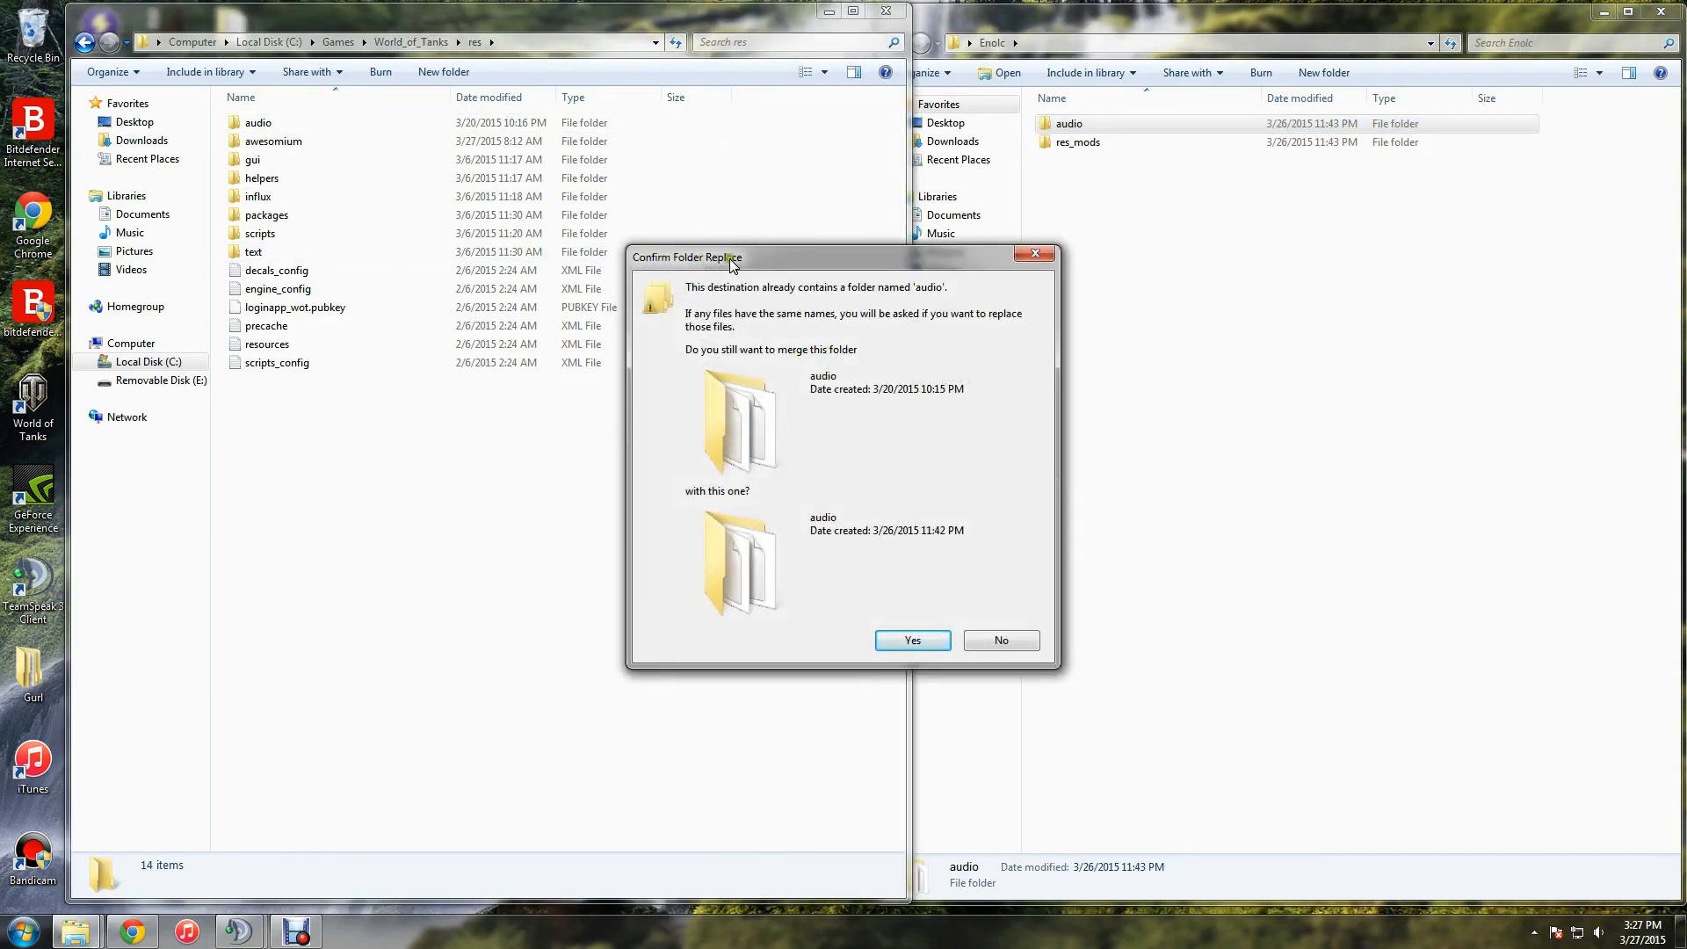
pyautogui.click(912, 641)
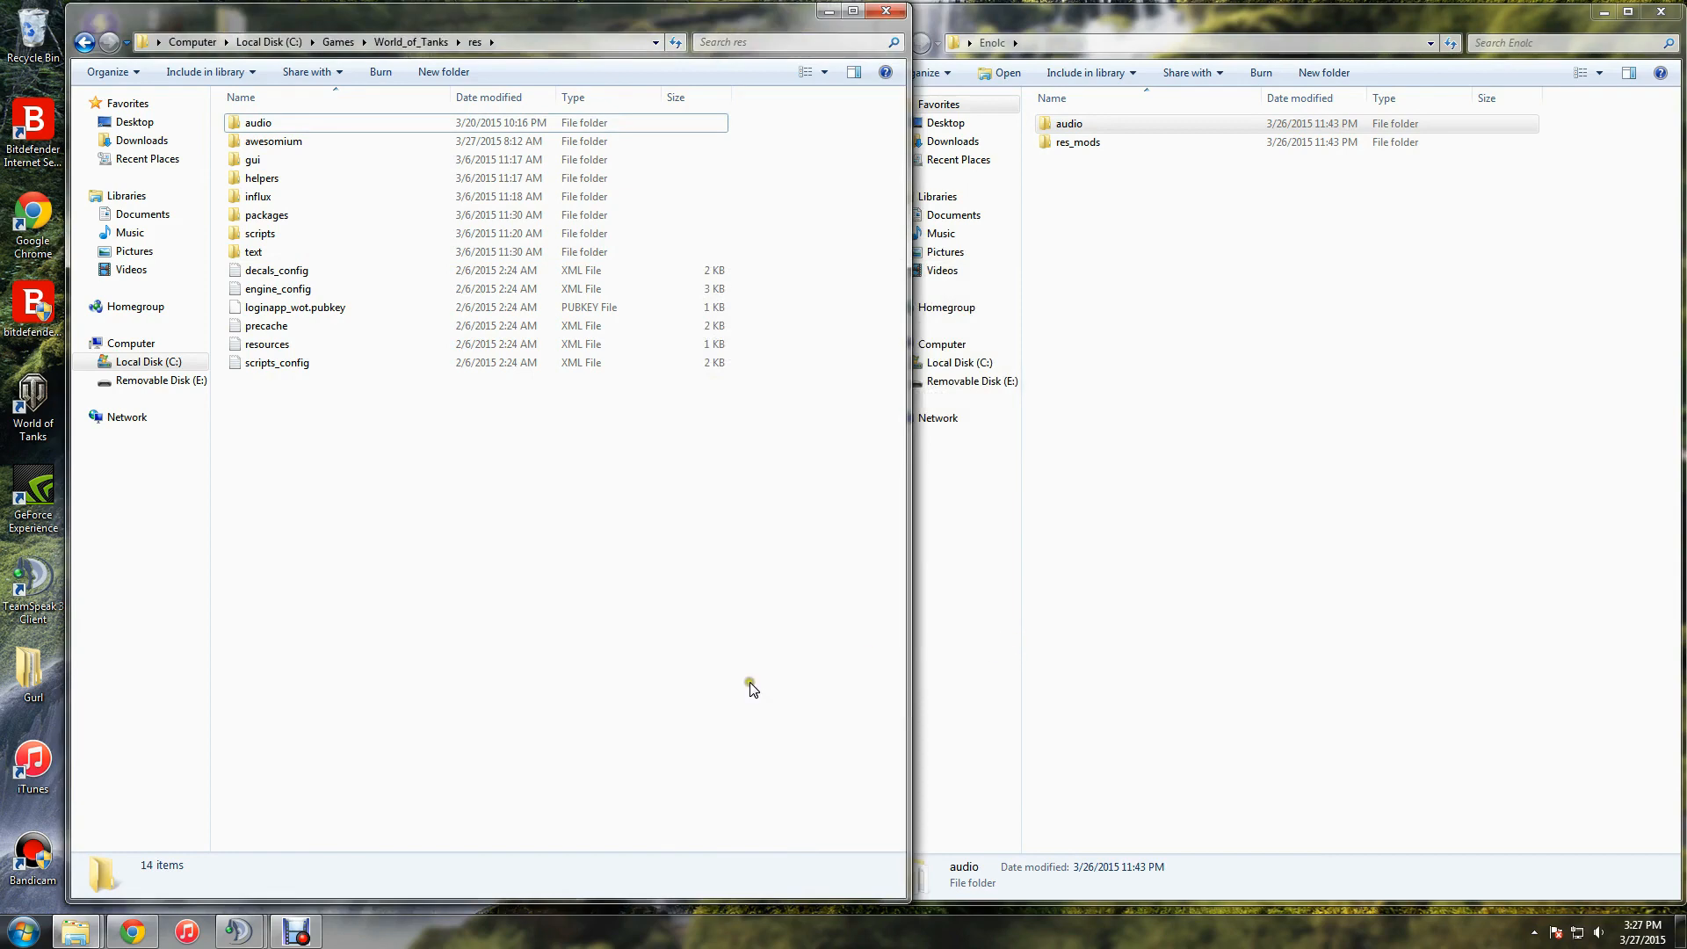
pyautogui.moveTo(747, 694)
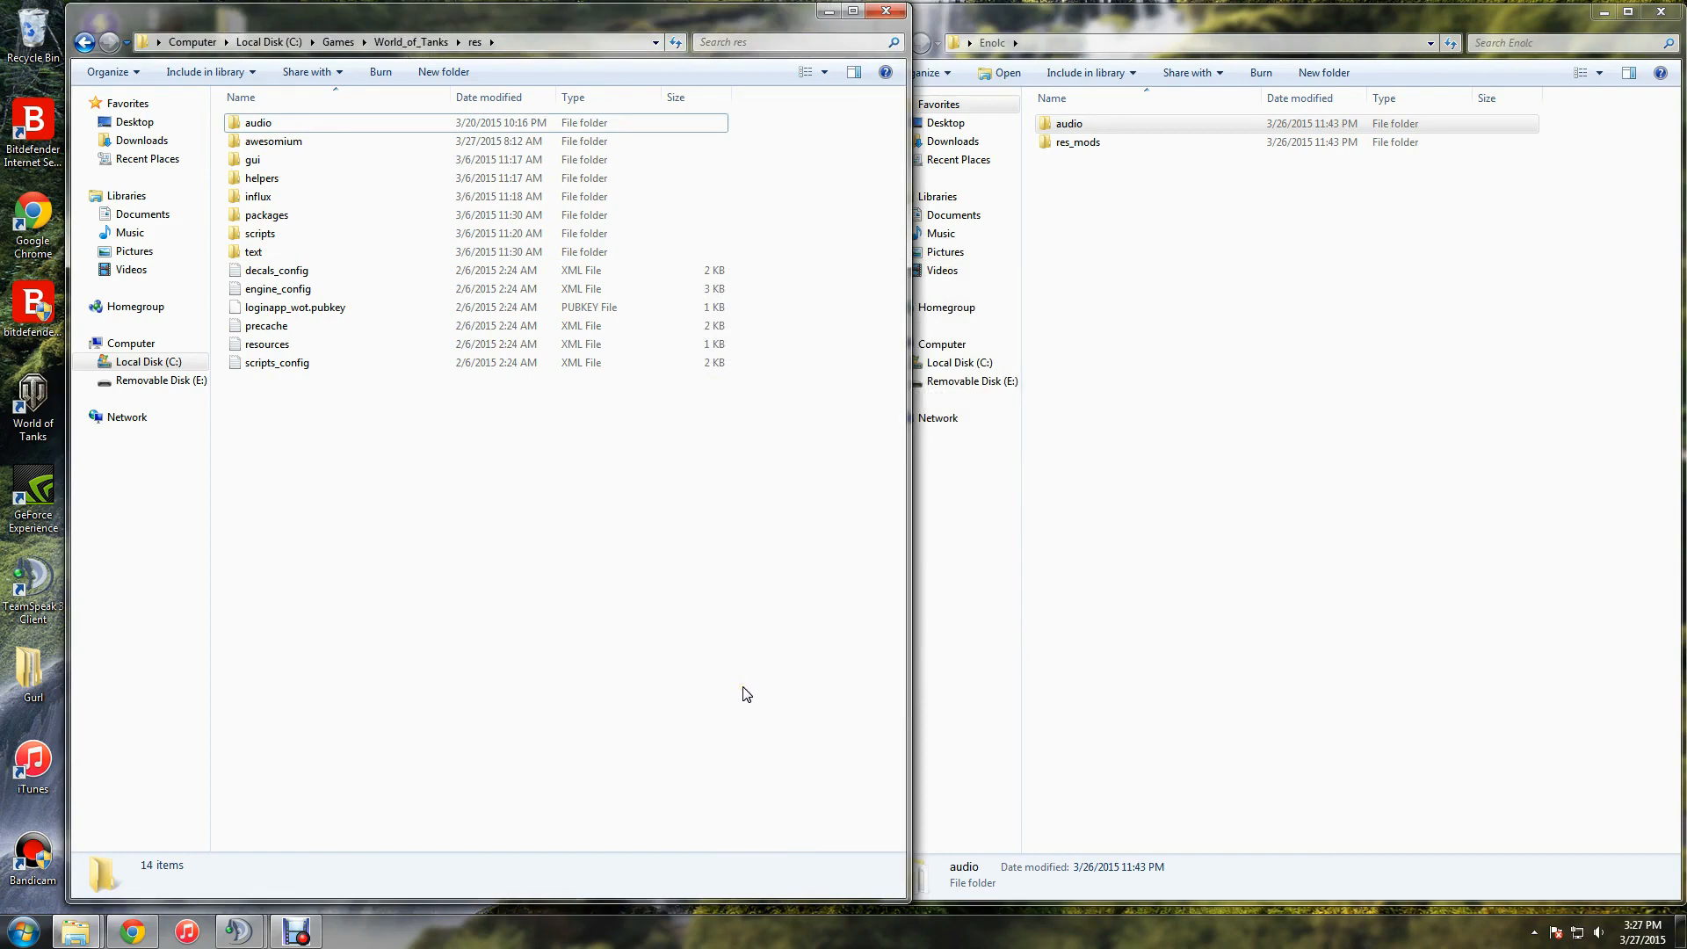